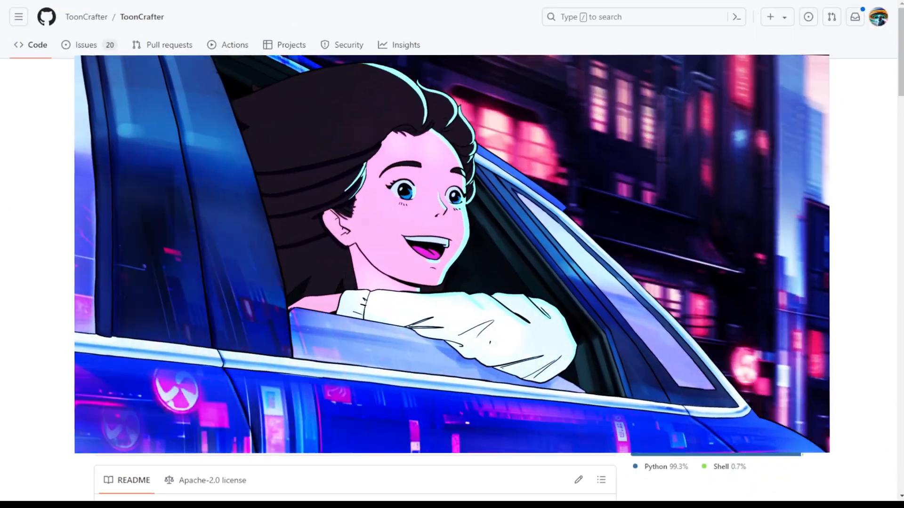
Scroll the ToonCrafter README from the Introduction through the 512x320 Showcases to Sparse sketch guidance
scroll("up", 3)
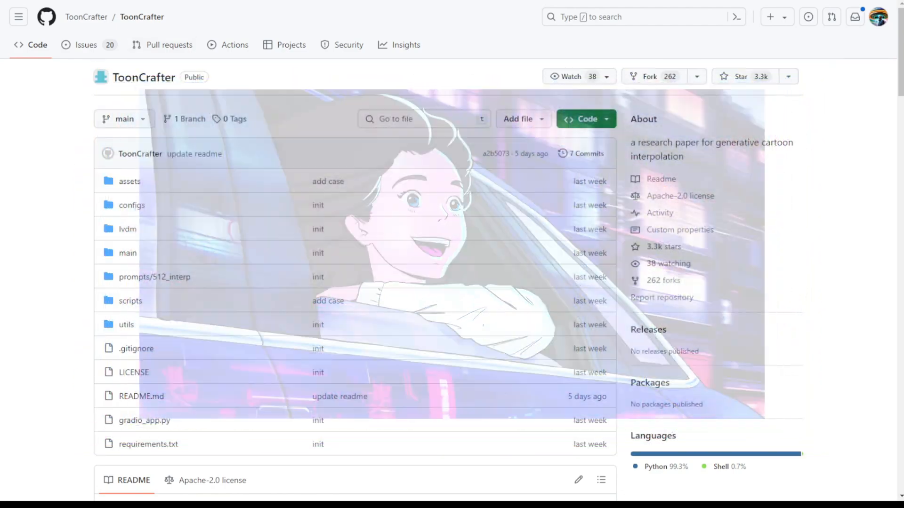
scroll("down", 3)
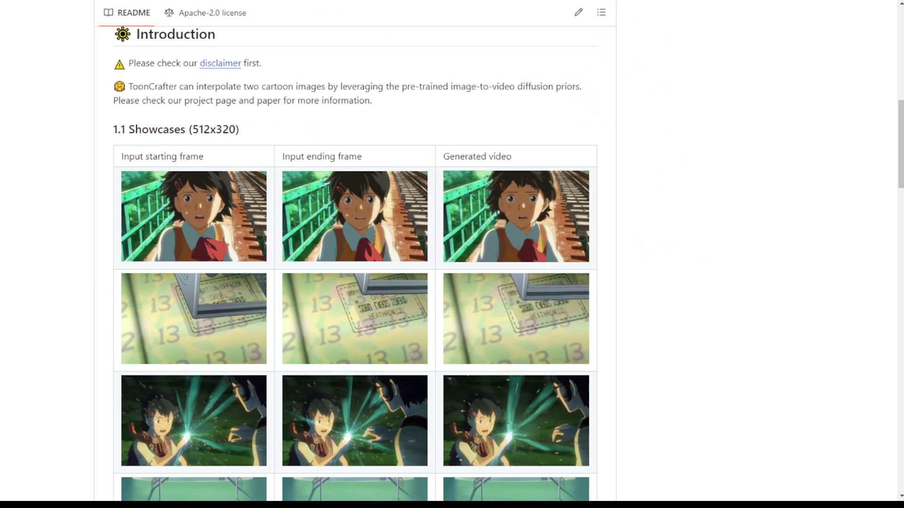
scroll("up", 3)
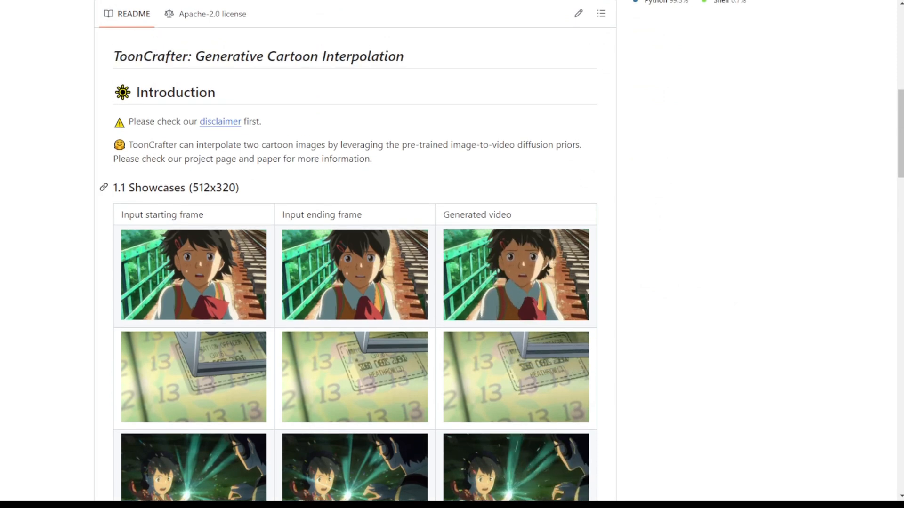
scroll("down", 3)
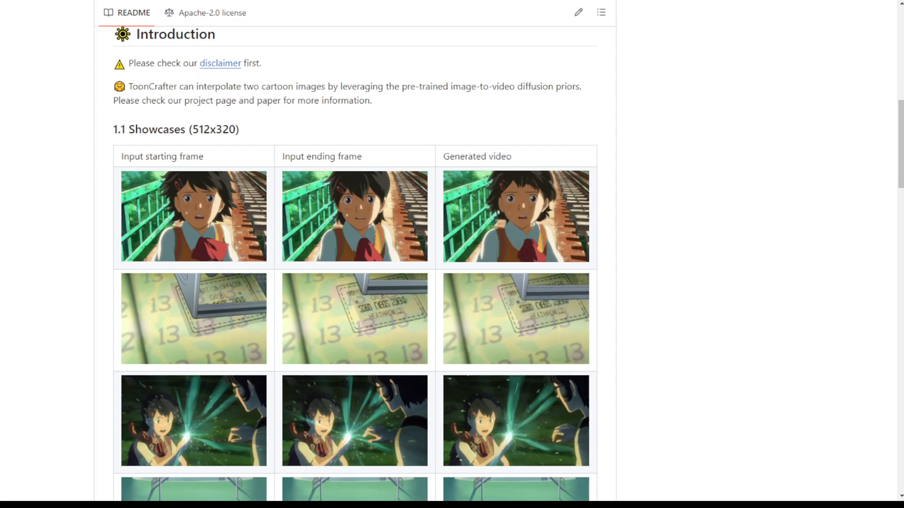
scroll("down", 3)
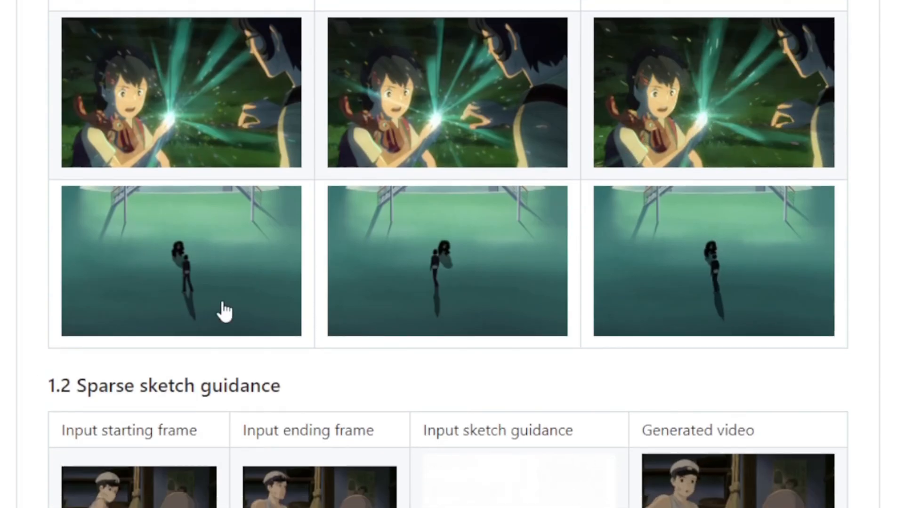
mouse_move(411, 315)
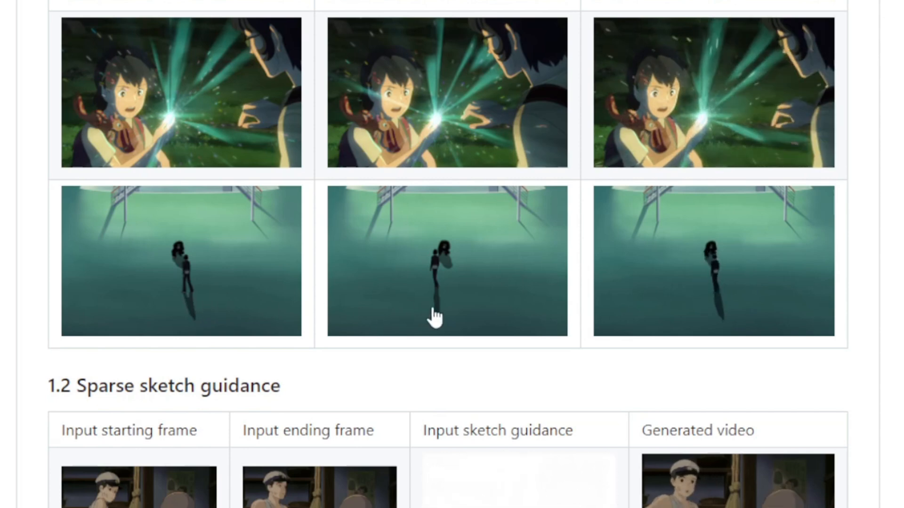
mouse_move(224, 302)
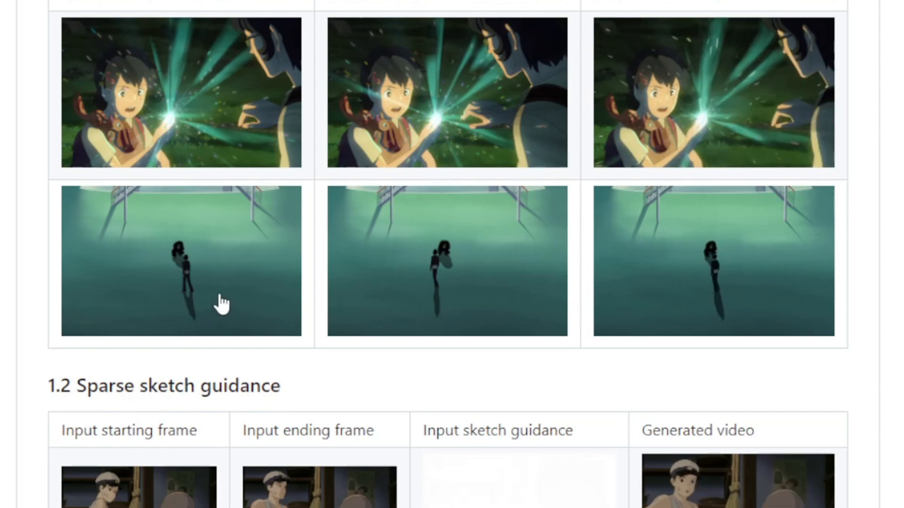
mouse_move(257, 300)
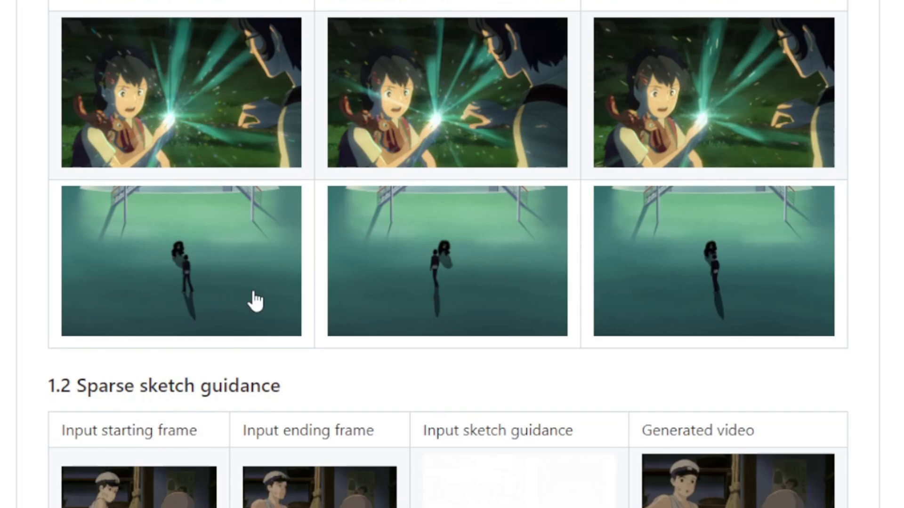
Scroll past the sketch guidance and Changelog to the Models table listing ToonCrafter_512 at 320x512
scroll("down", 3)
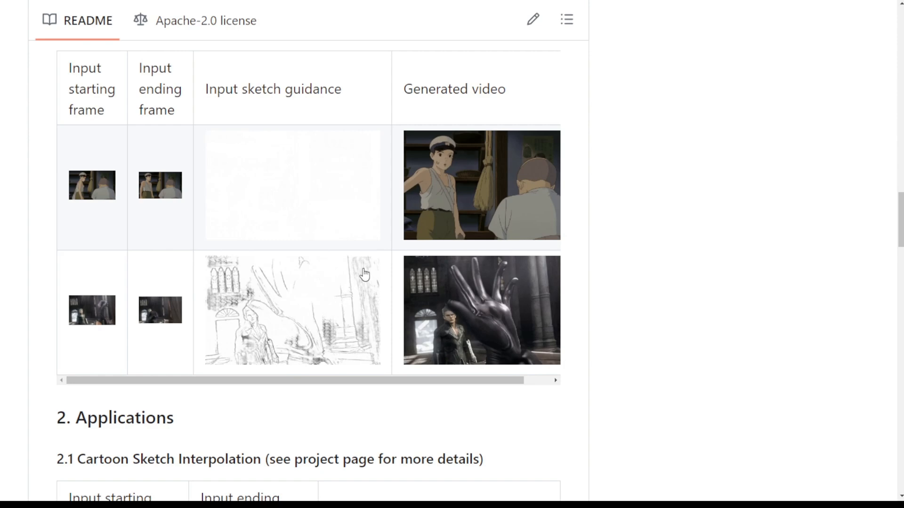
mouse_move(242, 150)
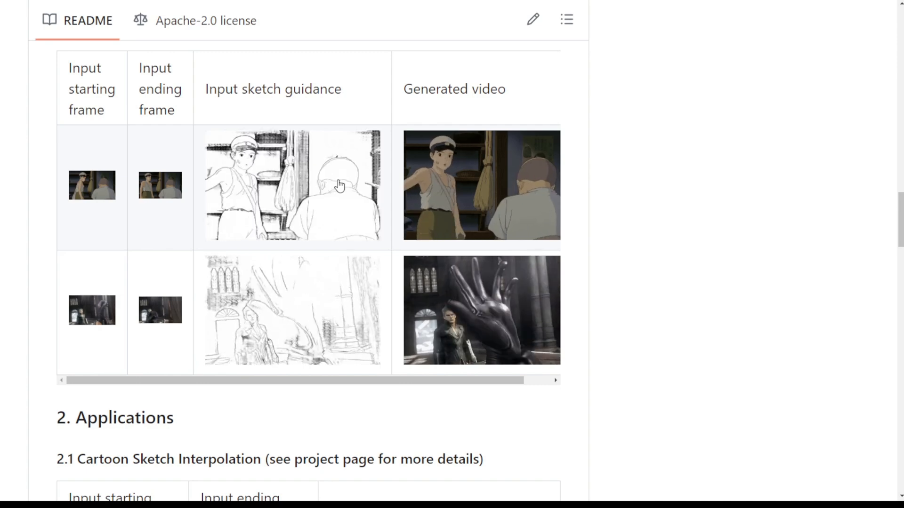
scroll("up", 3)
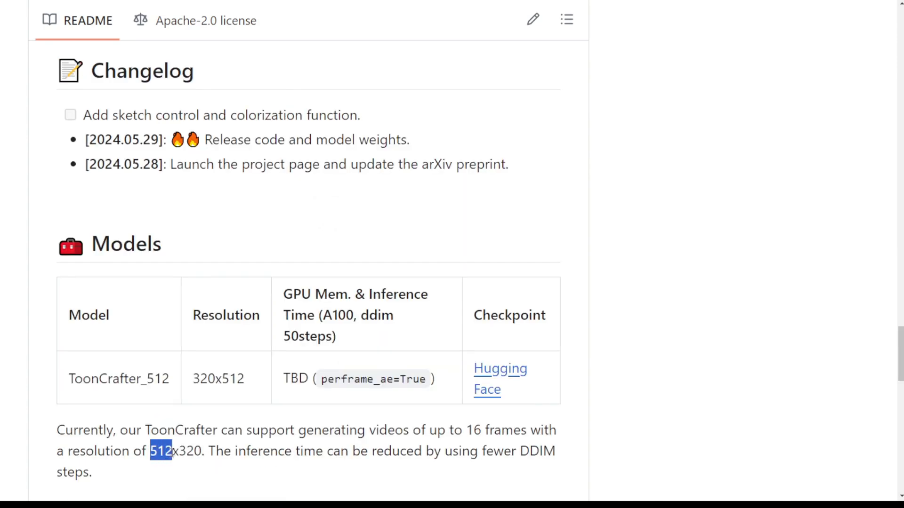
scroll("down", 3)
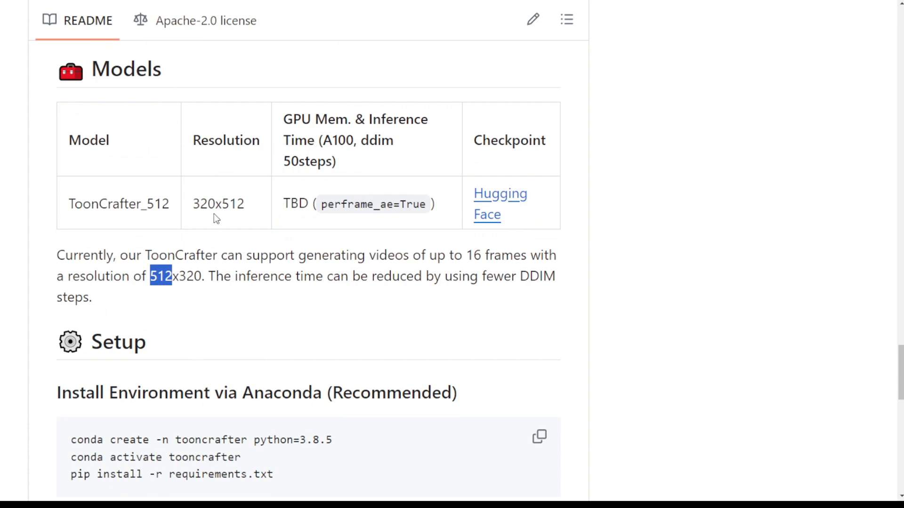
mouse_move(204, 207)
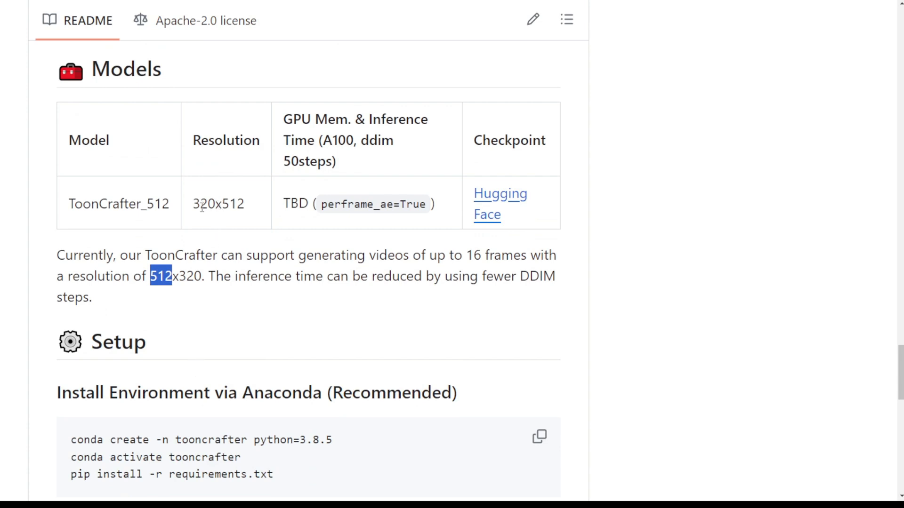
mouse_move(192, 212)
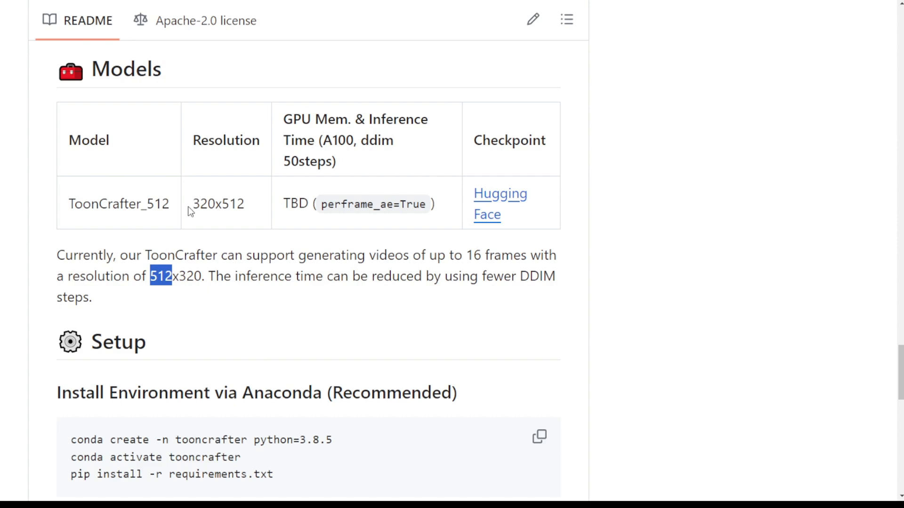
mouse_move(198, 246)
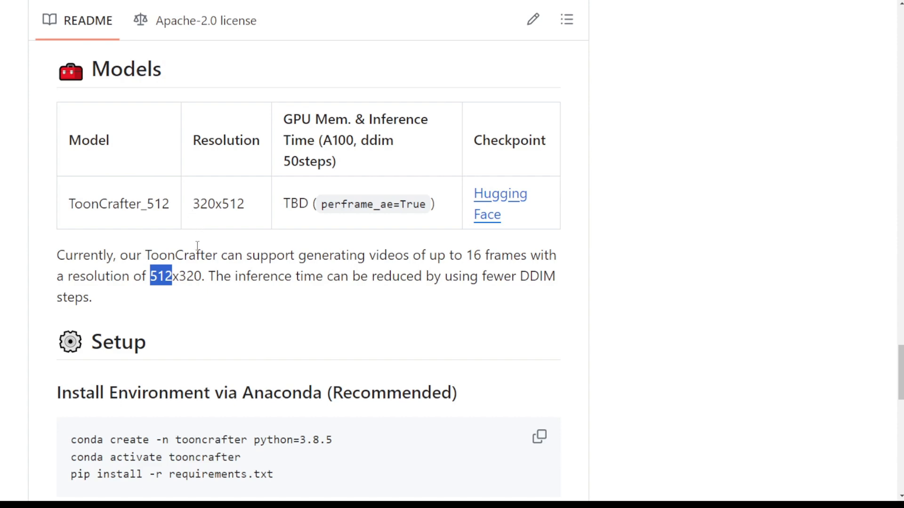
Follow the Models table's Hugging Face checkpoint link to the Doubiiu/ToonCrafter files page
left_click(500, 193)
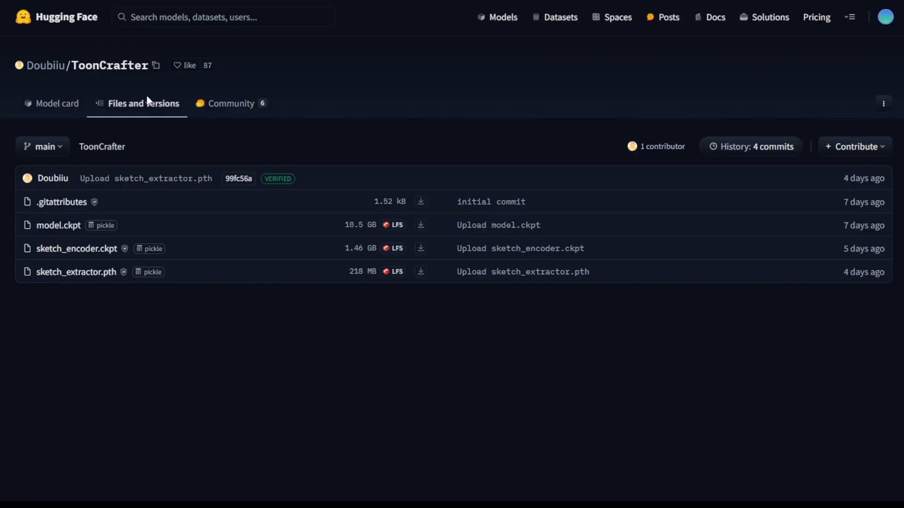
mouse_move(161, 214)
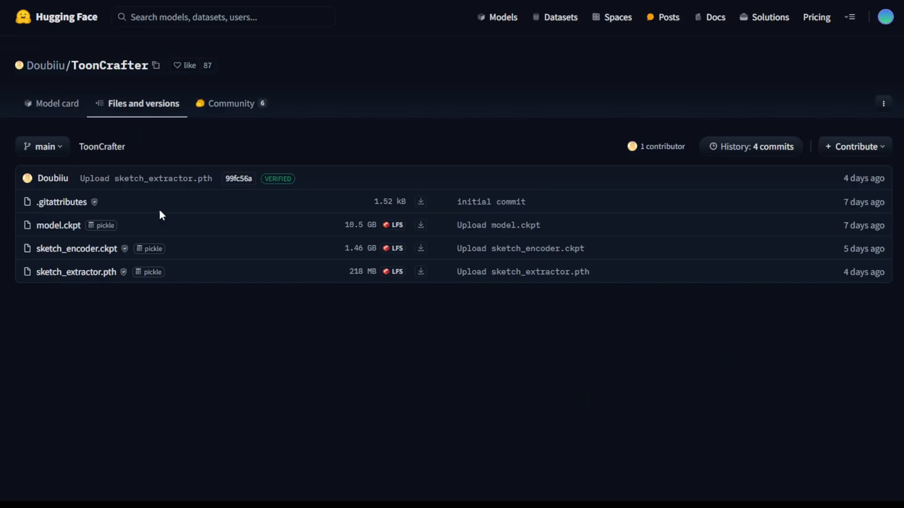
mouse_move(271, 328)
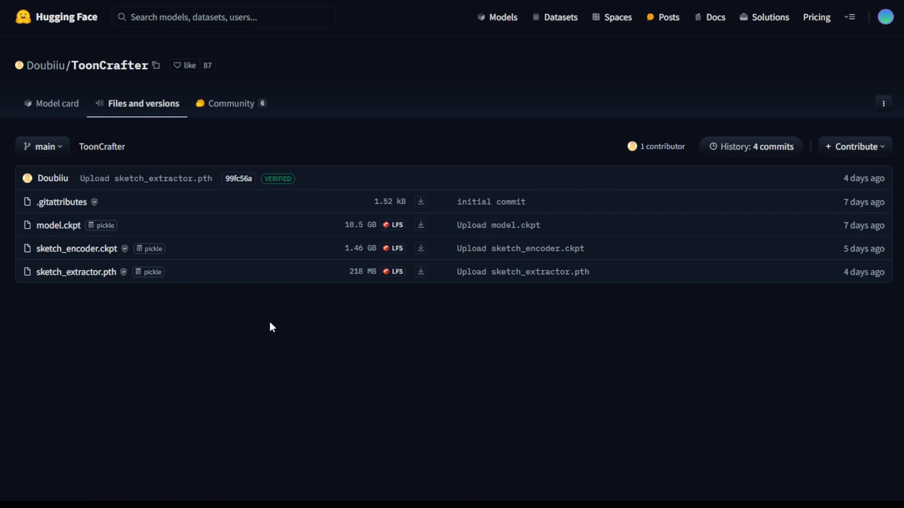
mouse_move(107, 167)
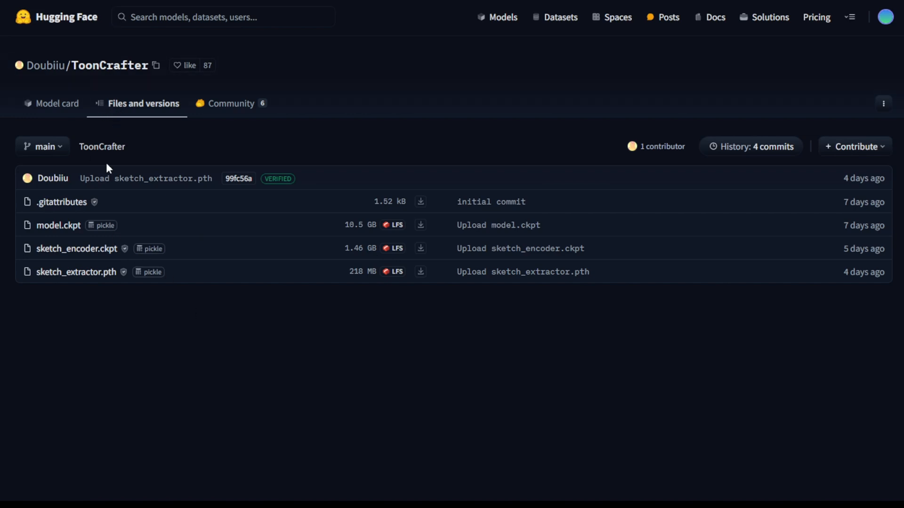
mouse_move(357, 238)
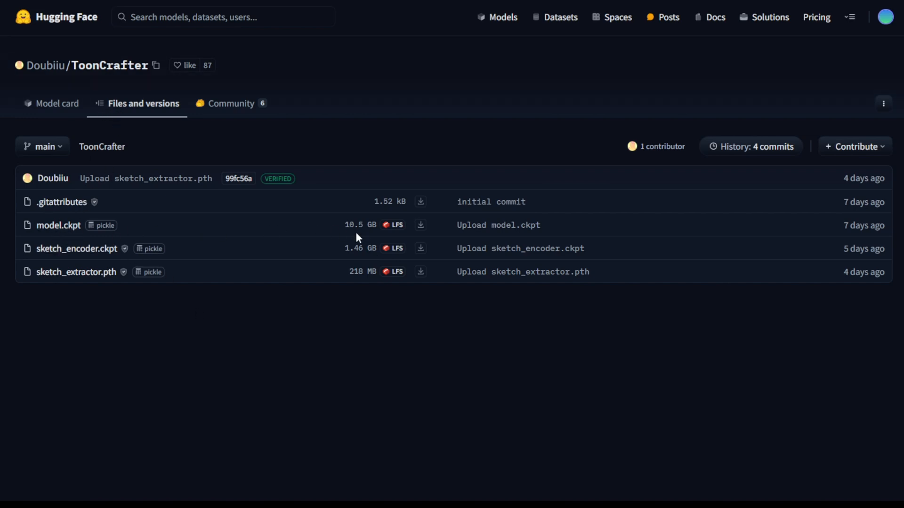
mouse_move(352, 234)
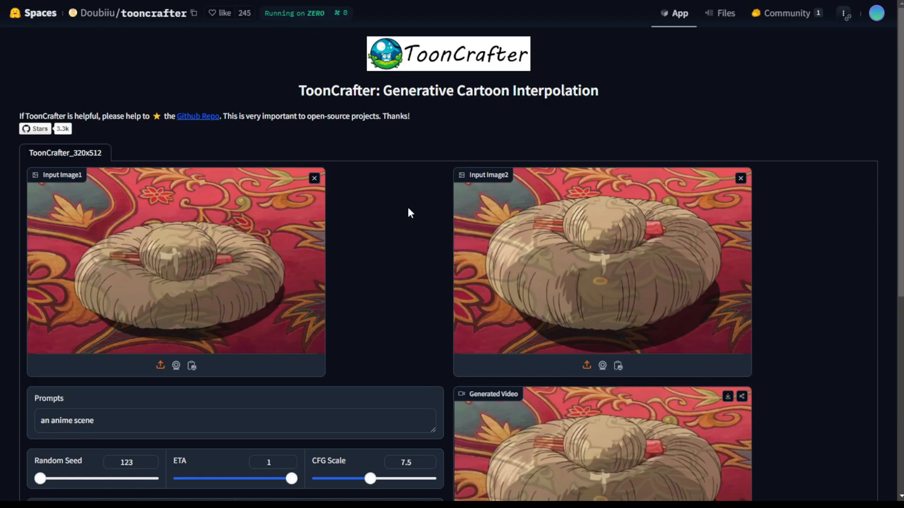
Scroll the ToonCrafter Space demo to see the cushion inputs, anime-scene prompt, sliders and Examples table
scroll("down", 3)
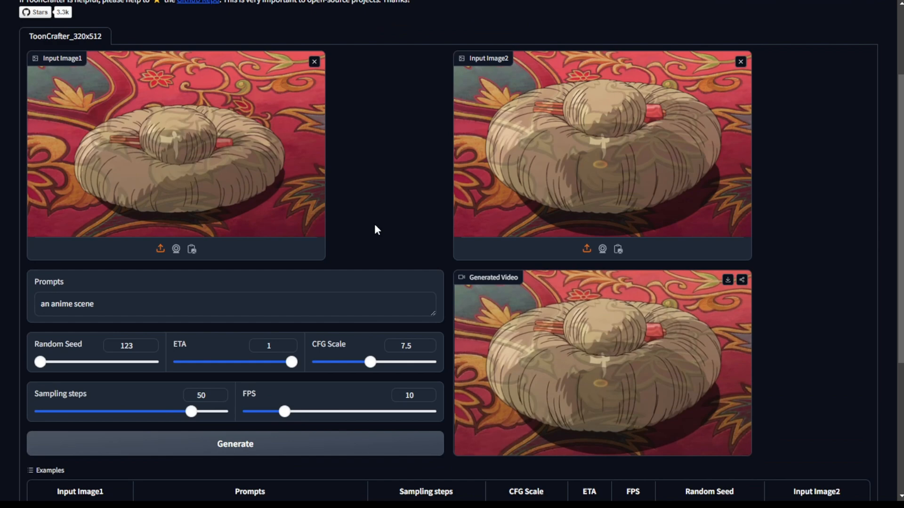
mouse_move(369, 225)
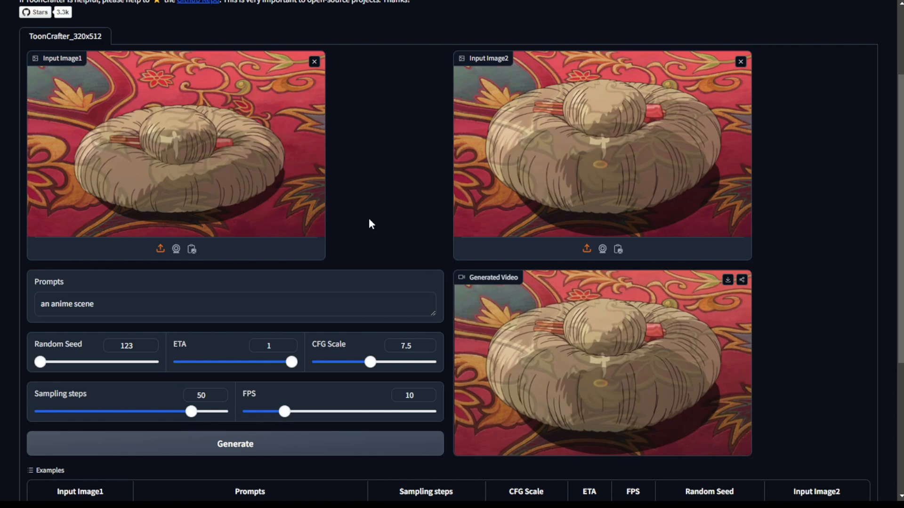
mouse_move(278, 297)
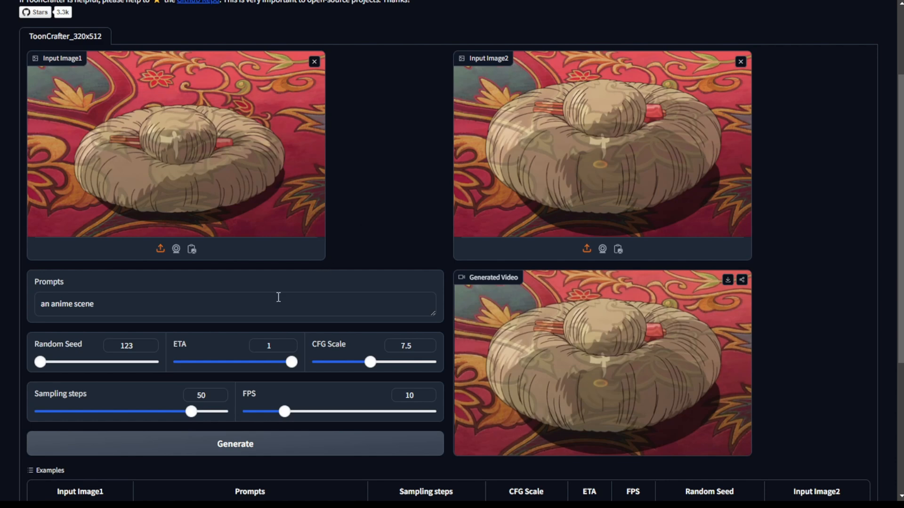
scroll("down", 3)
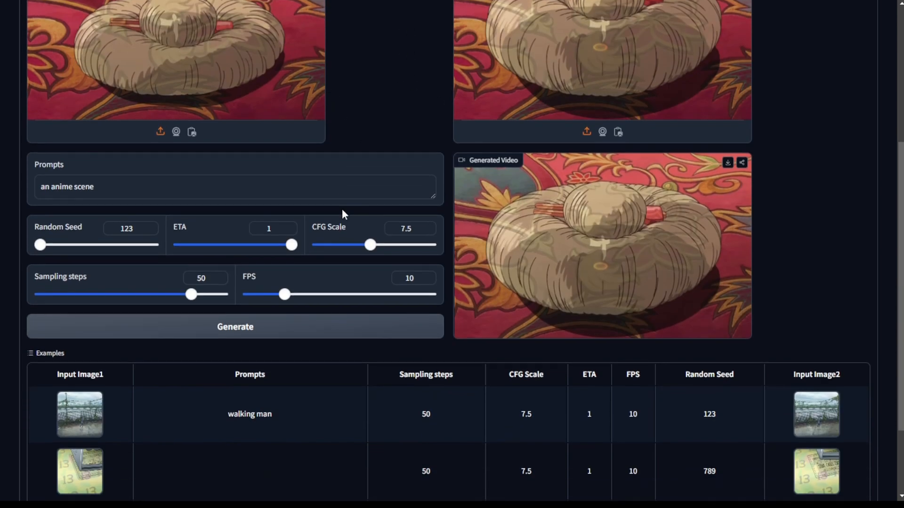
scroll("down", 3)
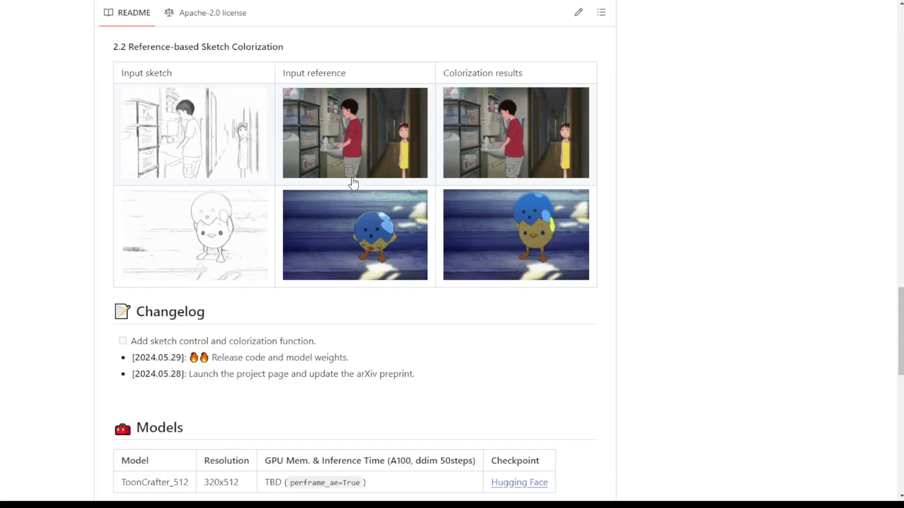
scroll("down", 3)
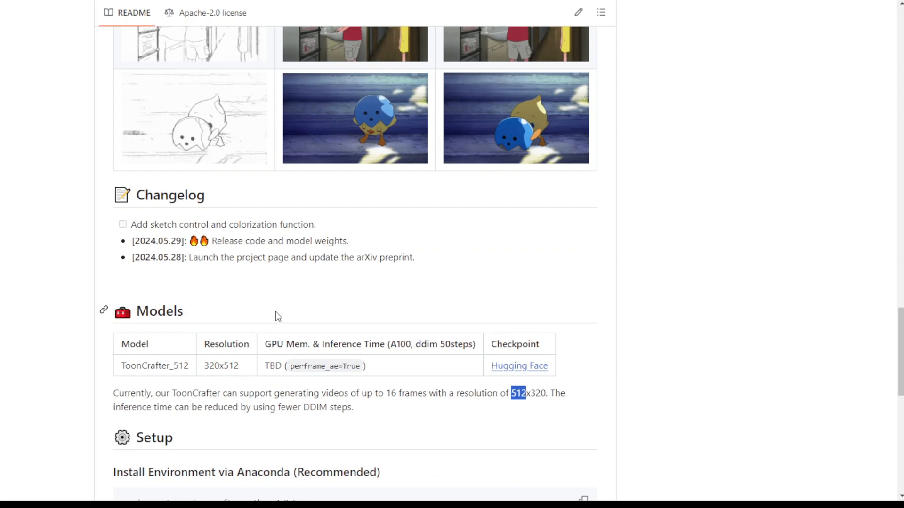
scroll("up", 3)
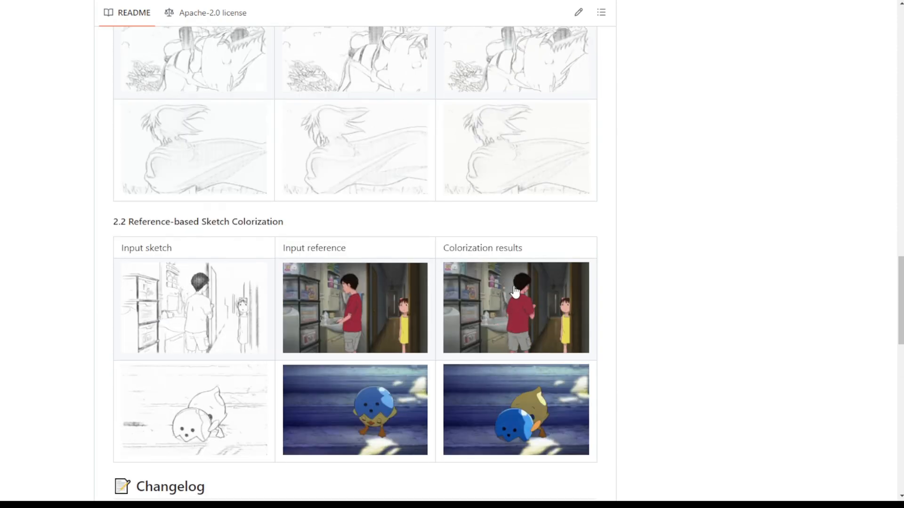
mouse_move(540, 368)
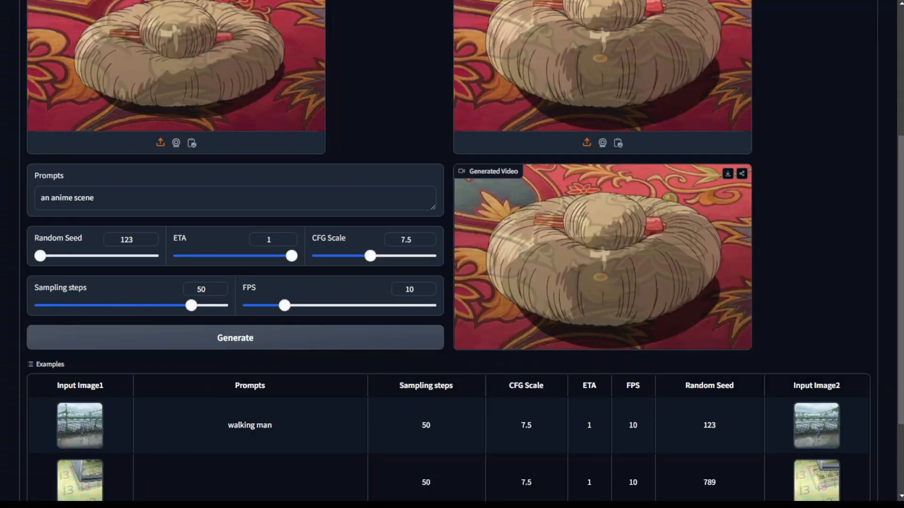
Load the 'walking man' example into the demo and replay its generated video
scroll("down", 3)
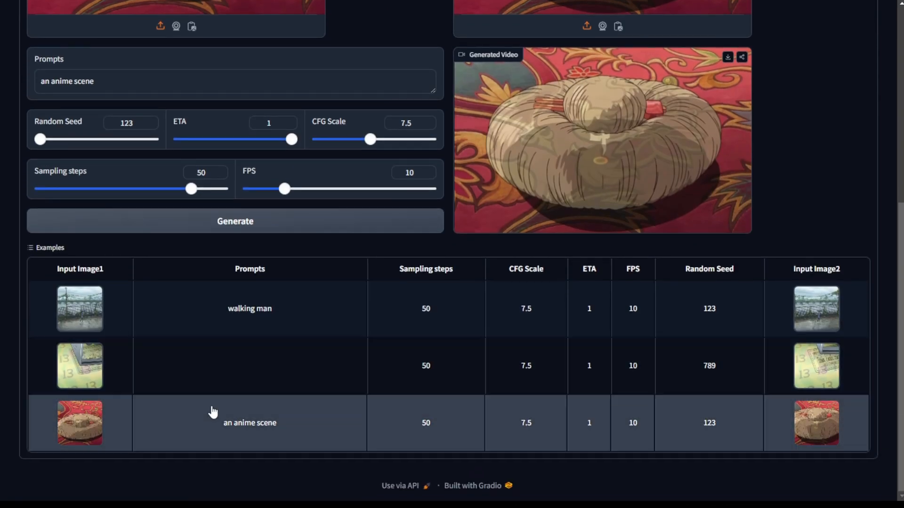
left_click(249, 309)
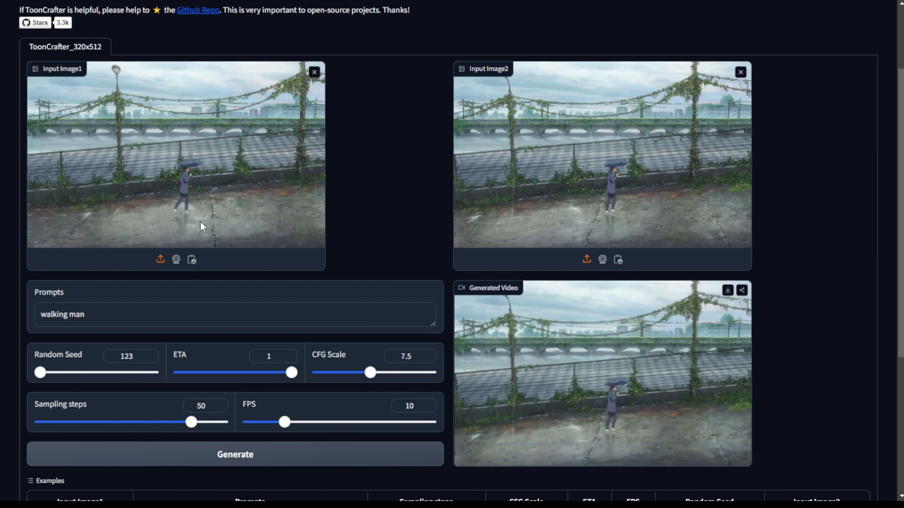
mouse_move(202, 216)
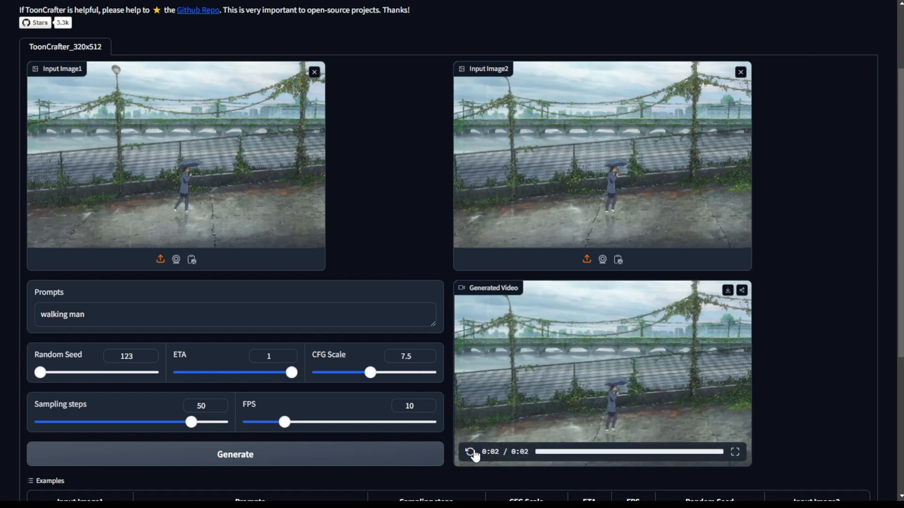
left_click(198, 9)
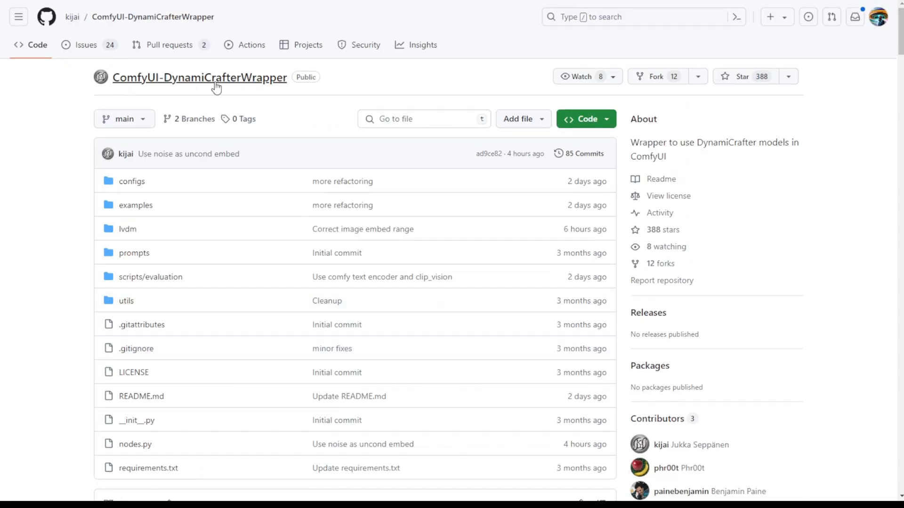
mouse_move(288, 168)
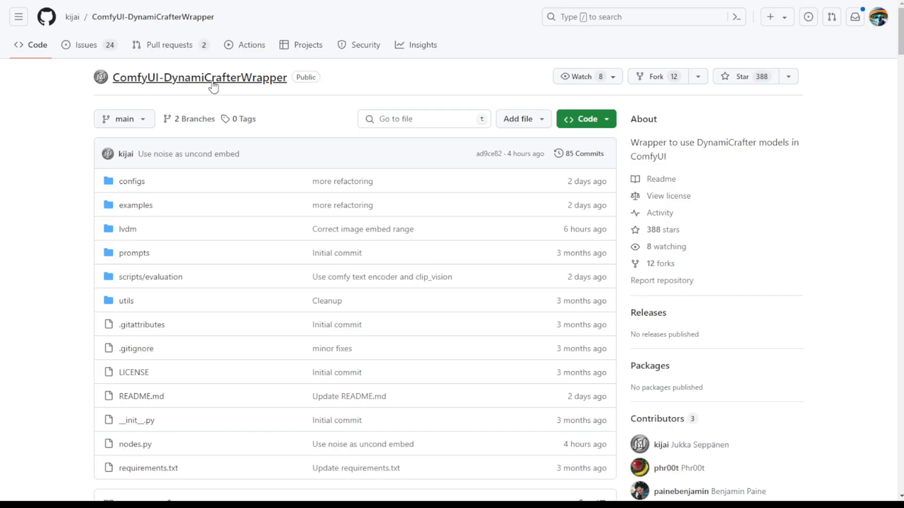
mouse_move(240, 118)
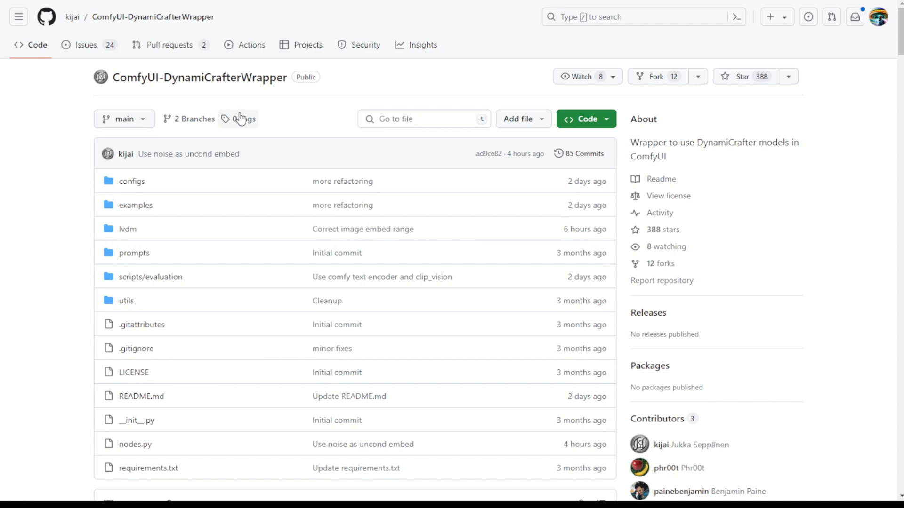
Scroll the DynamiCrafter README to its update notes and beer-pouring comparison showcase
scroll("down", 3)
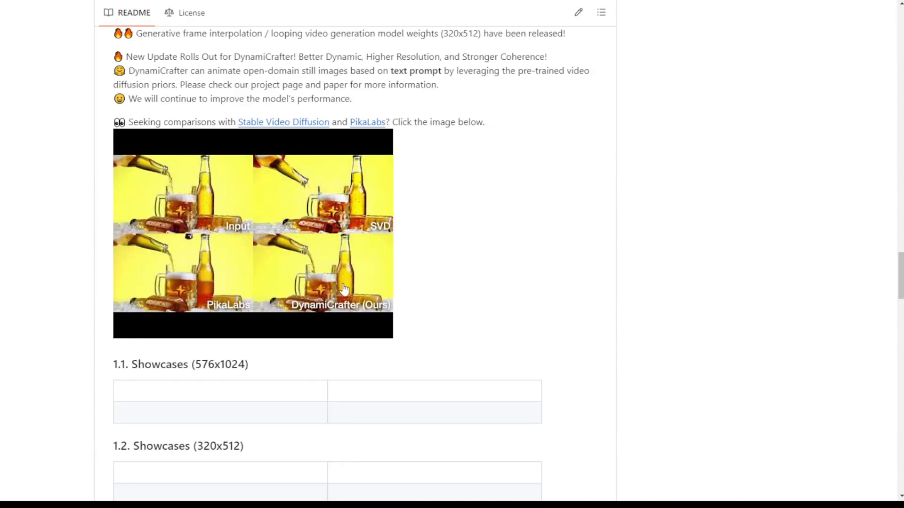
mouse_move(356, 282)
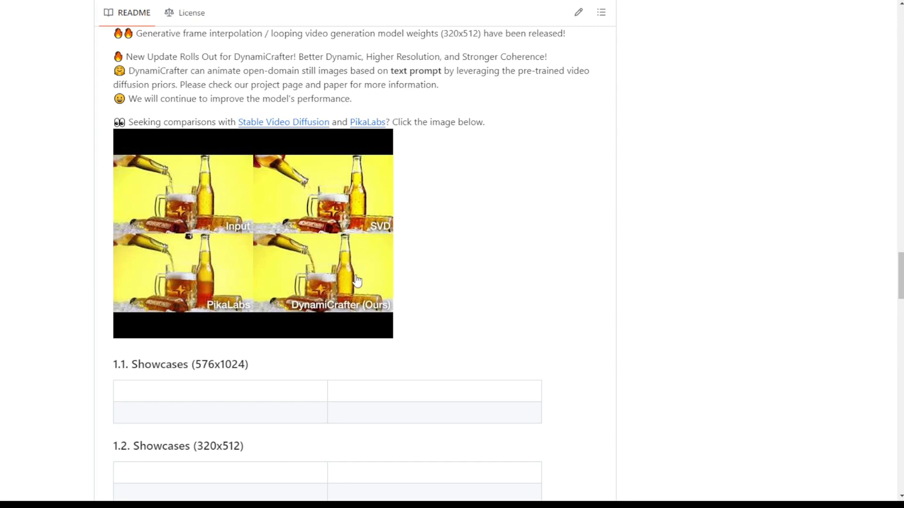
scroll("up", 3)
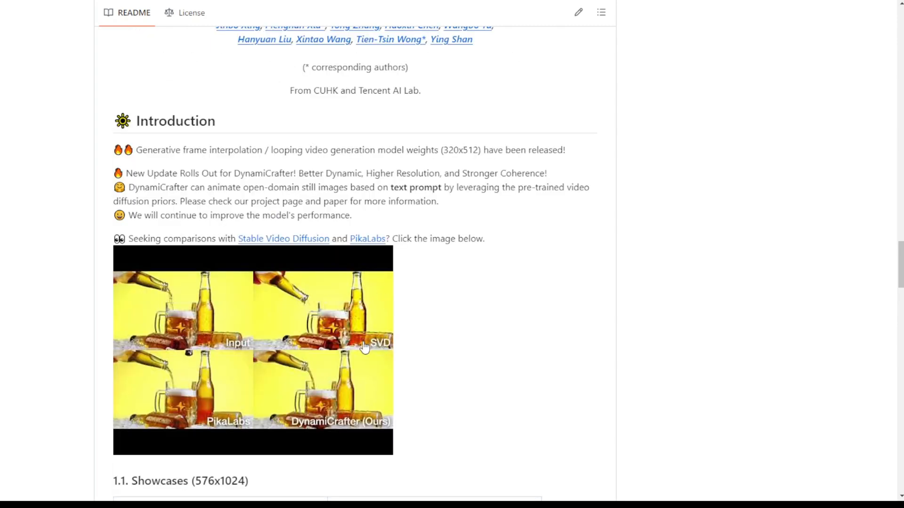
scroll("down", 3)
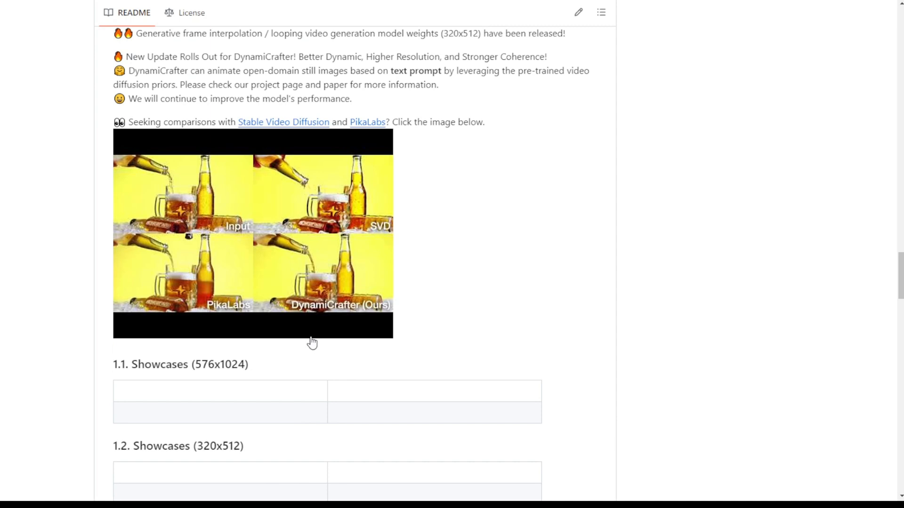
mouse_move(351, 327)
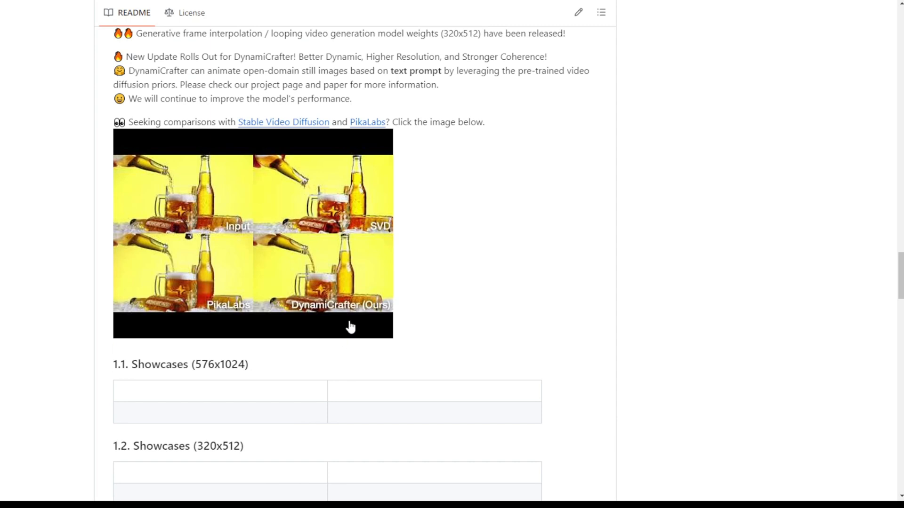
mouse_move(374, 312)
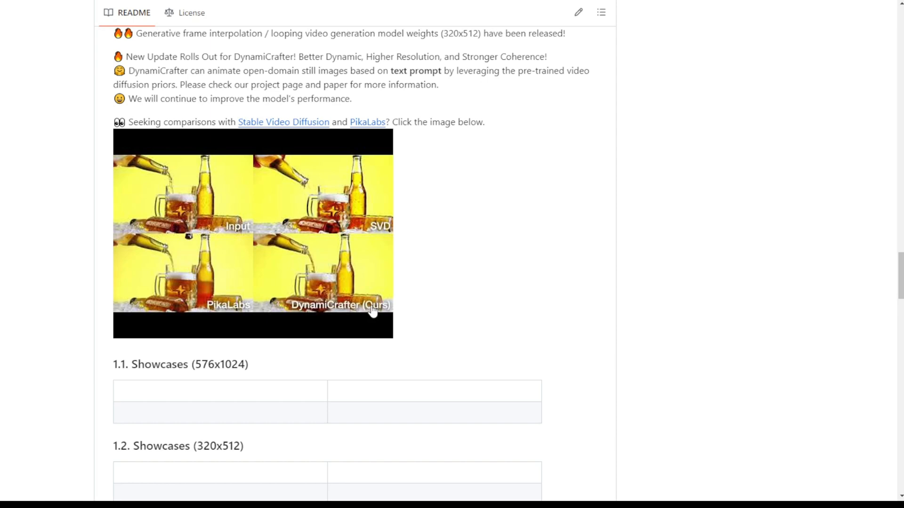
mouse_move(341, 192)
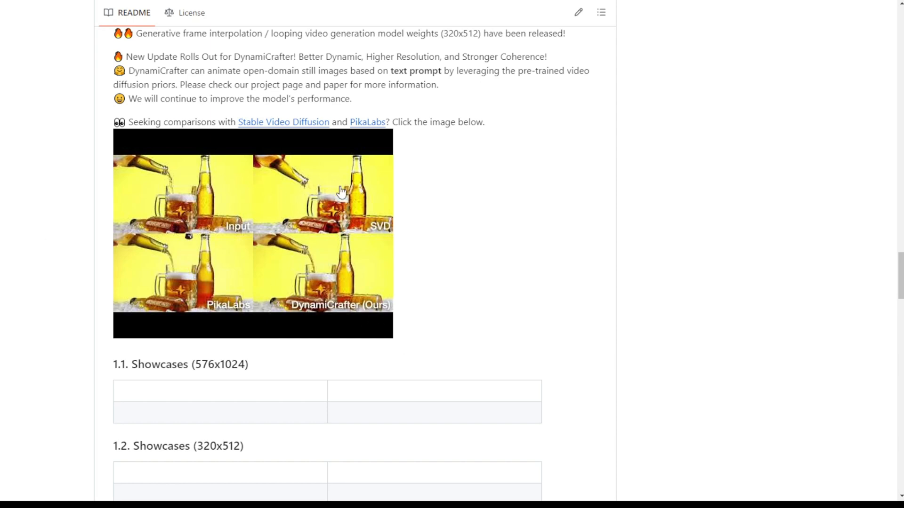
scroll("down", 3)
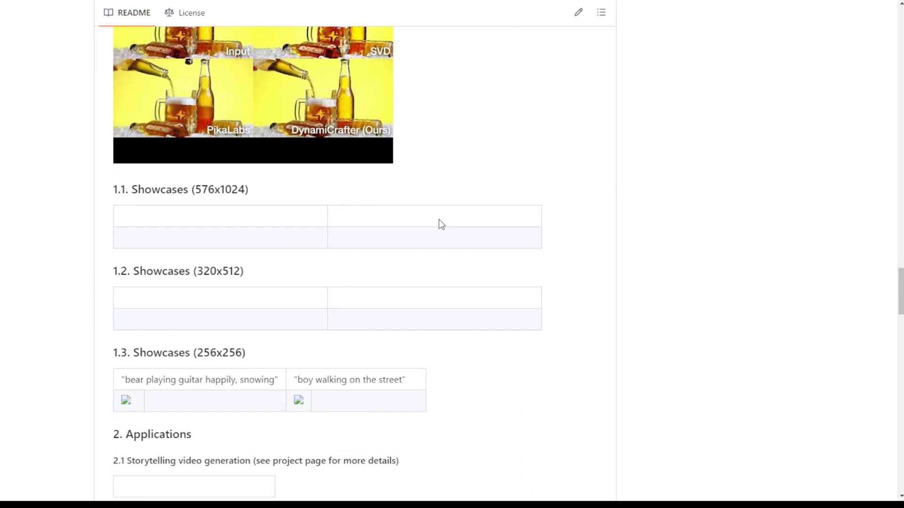
scroll("down", 3)
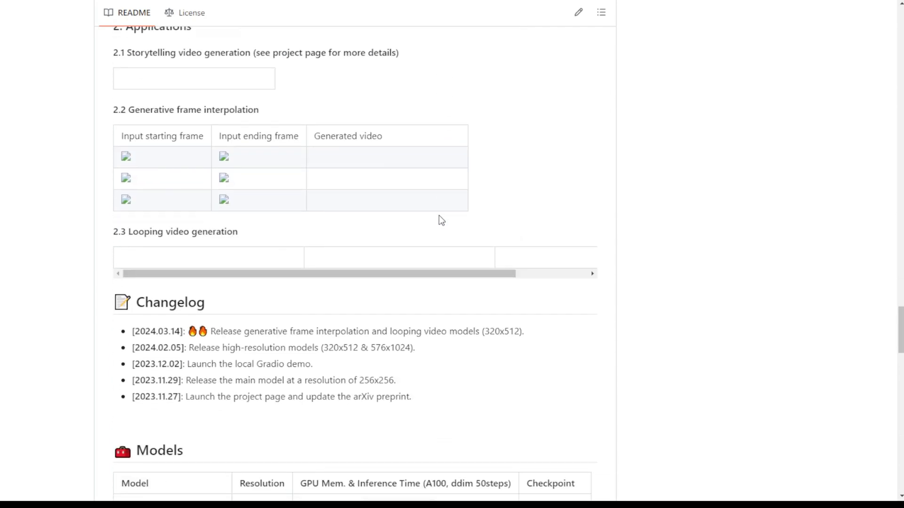
scroll("down", 3)
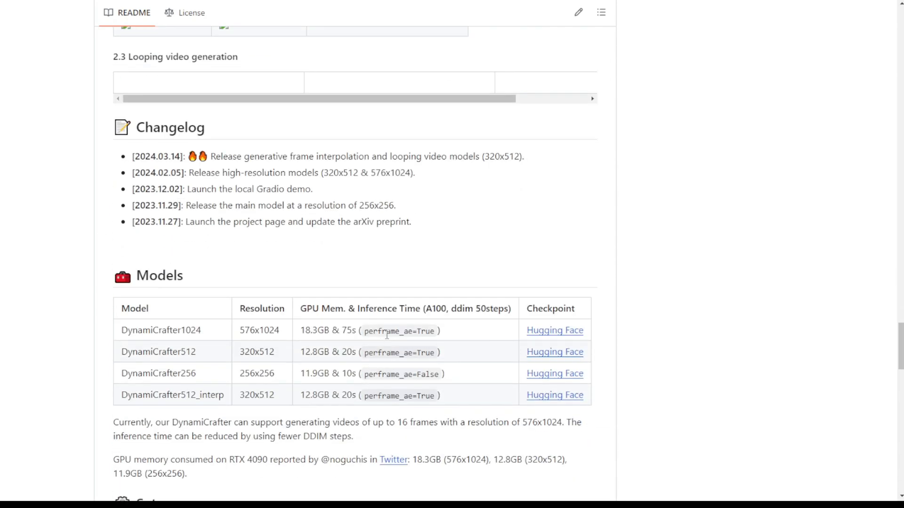
mouse_move(420, 367)
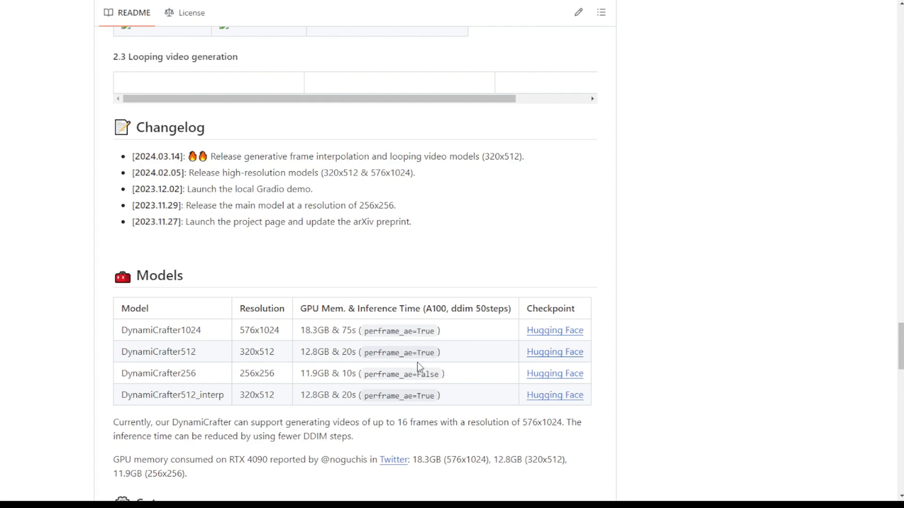
mouse_move(220, 423)
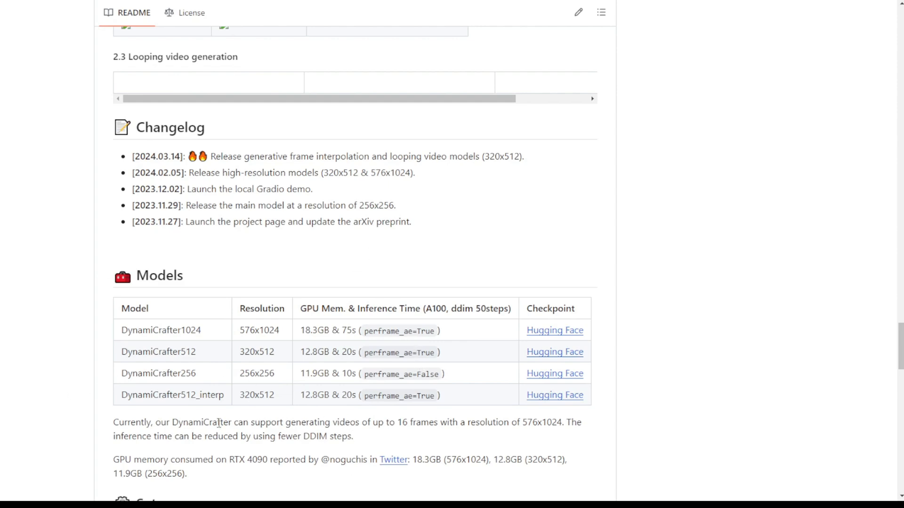
scroll("down", 3)
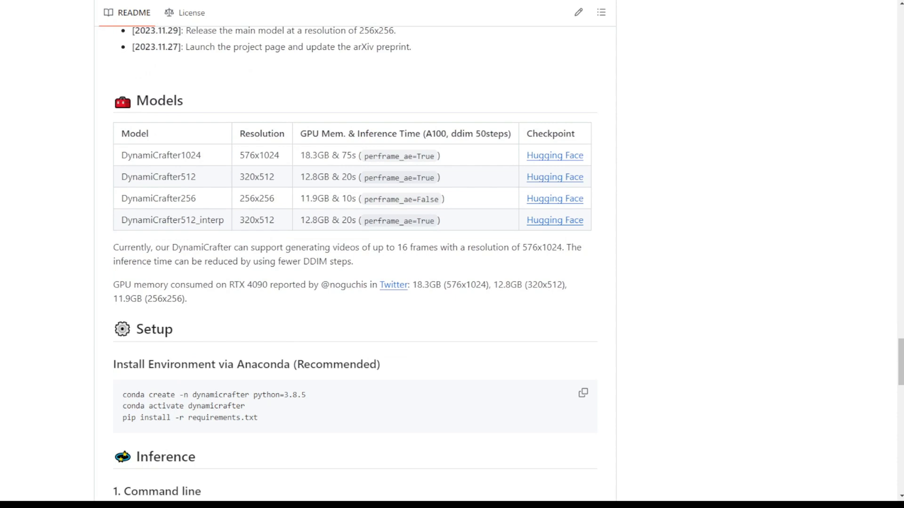
scroll("down", 3)
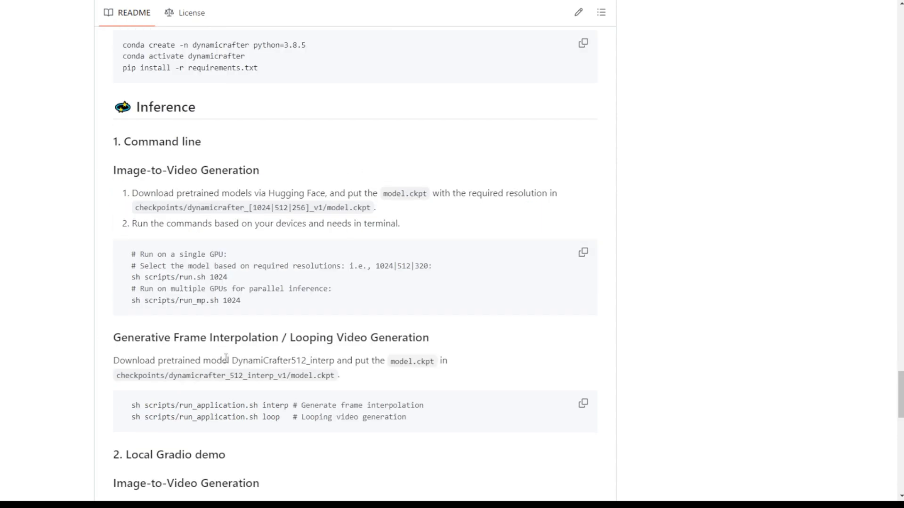
mouse_move(322, 256)
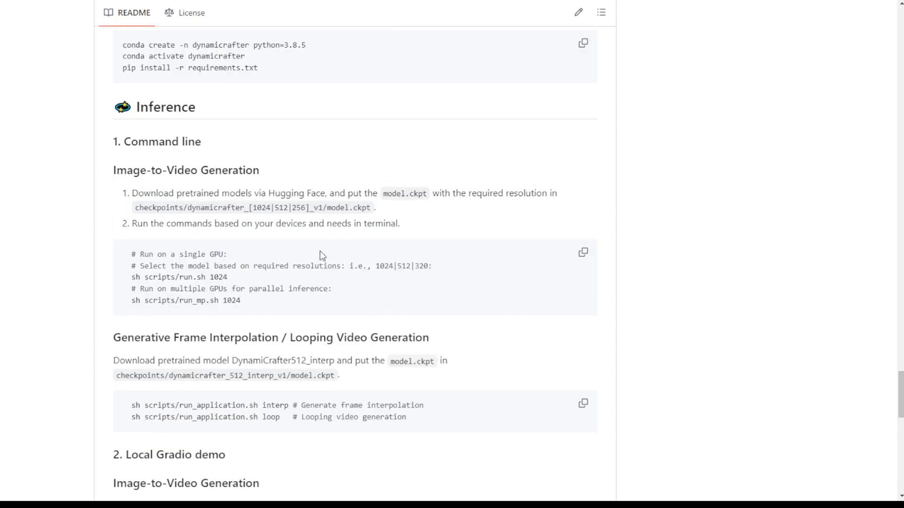
mouse_move(309, 253)
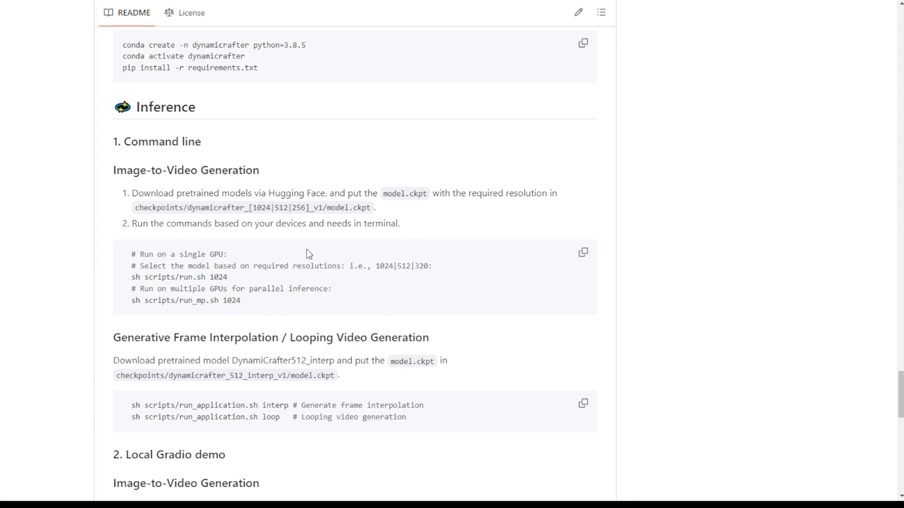
scroll("down", 3)
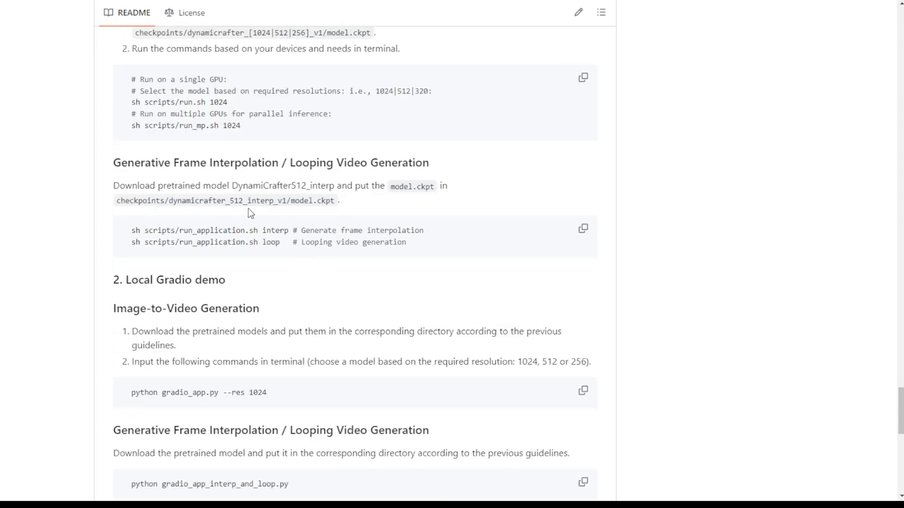
mouse_move(291, 199)
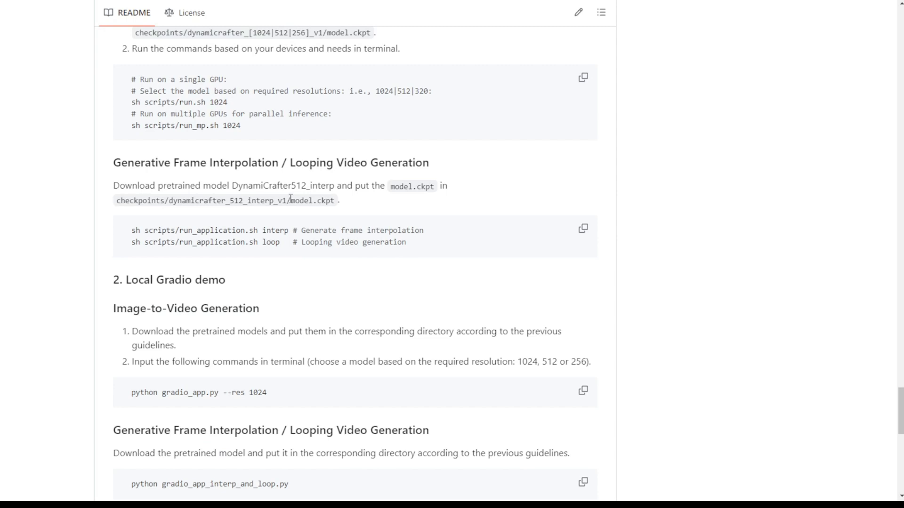
mouse_move(204, 187)
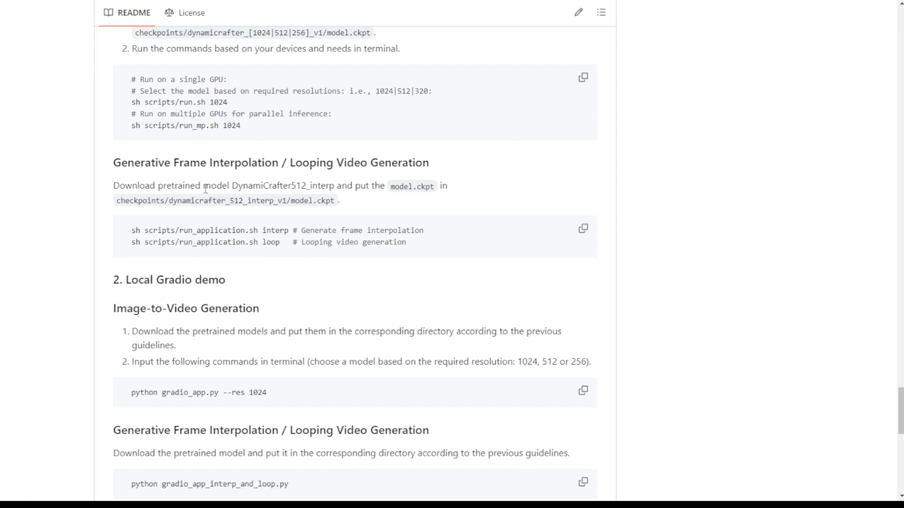
mouse_move(298, 182)
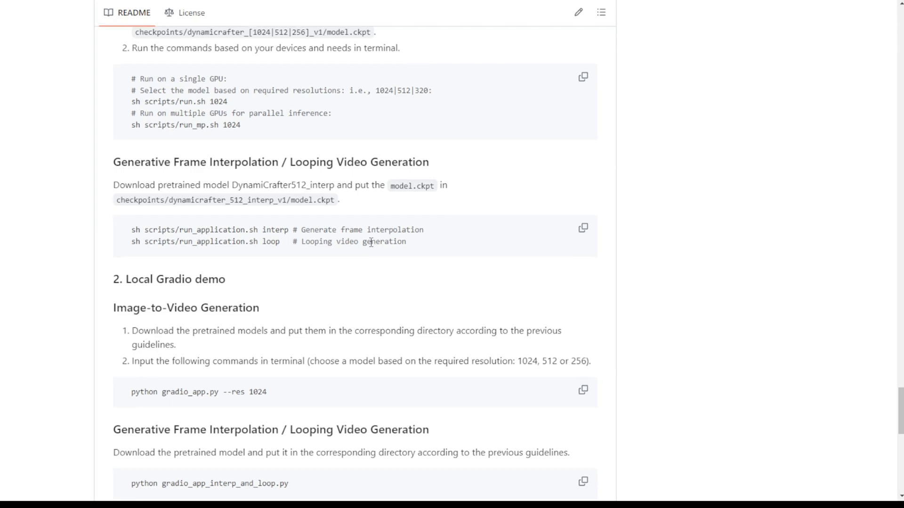
scroll("down", 3)
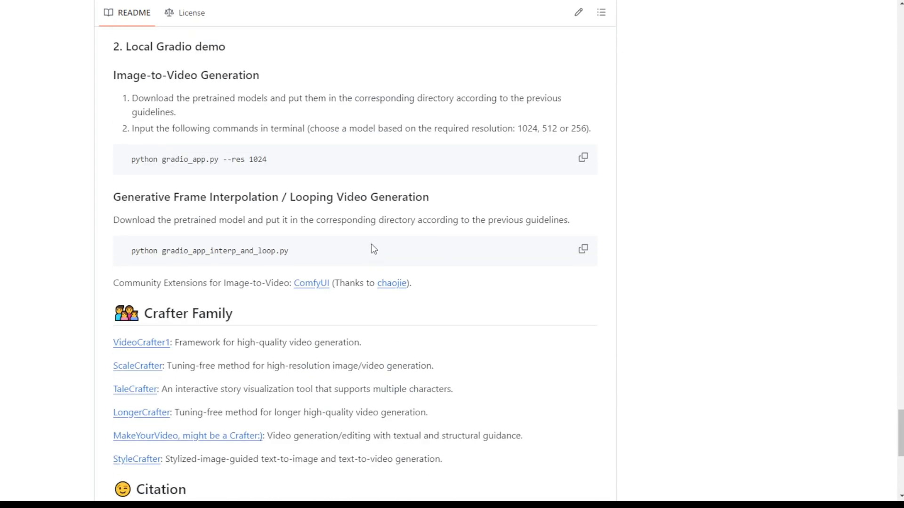
scroll("up", 3)
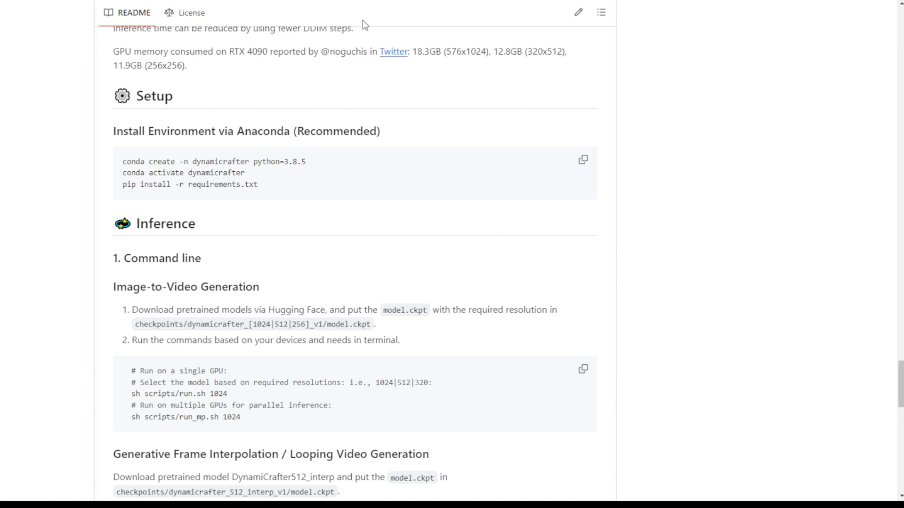
mouse_move(260, 66)
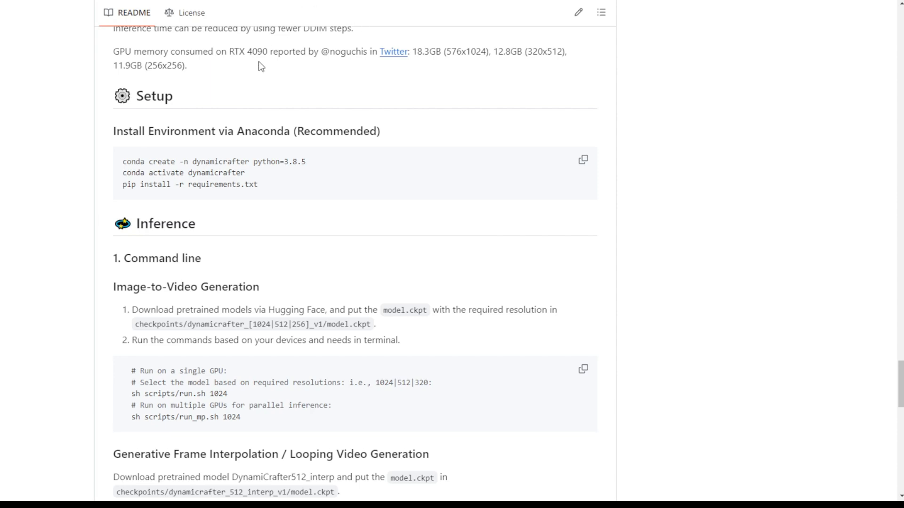
mouse_move(279, 17)
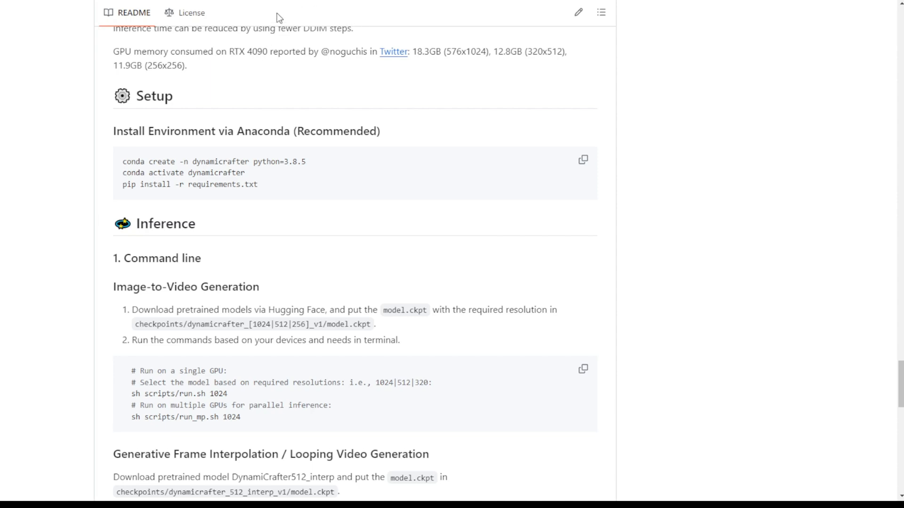
mouse_move(271, 47)
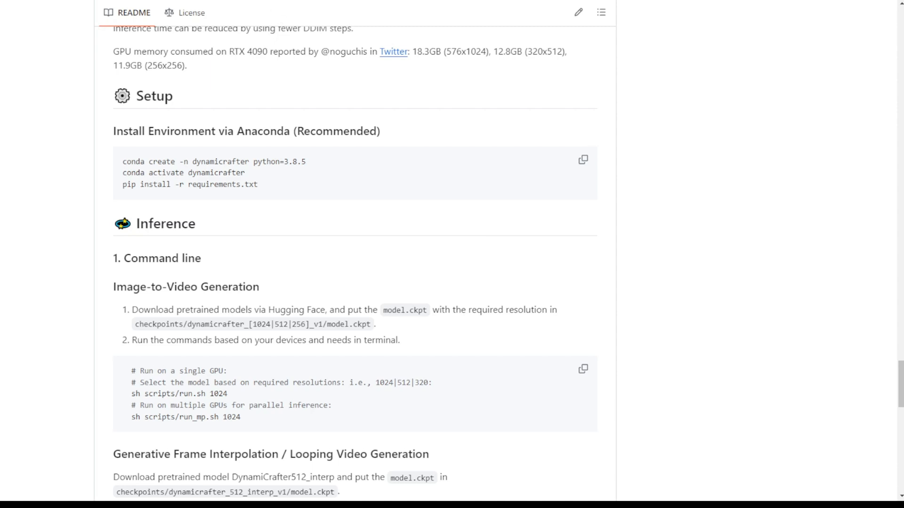
mouse_move(287, 185)
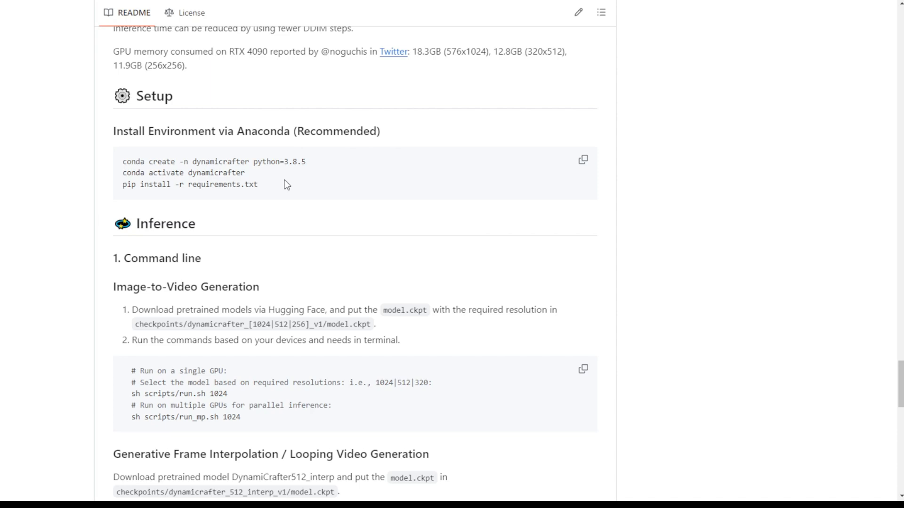
mouse_move(212, 187)
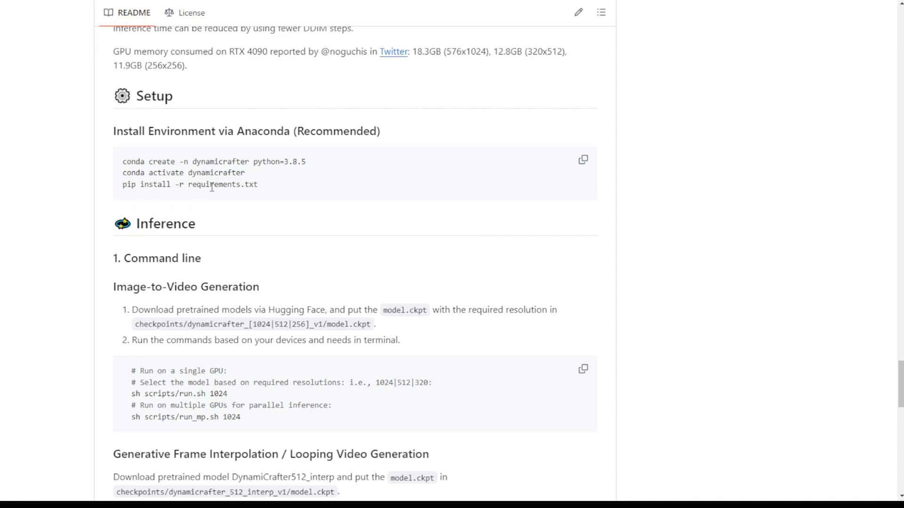
double_click(221, 184)
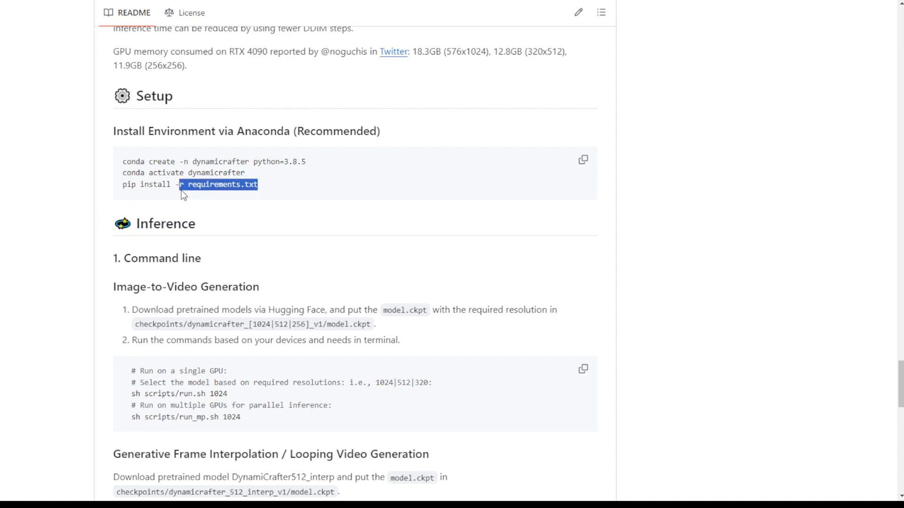
scroll("down", 3)
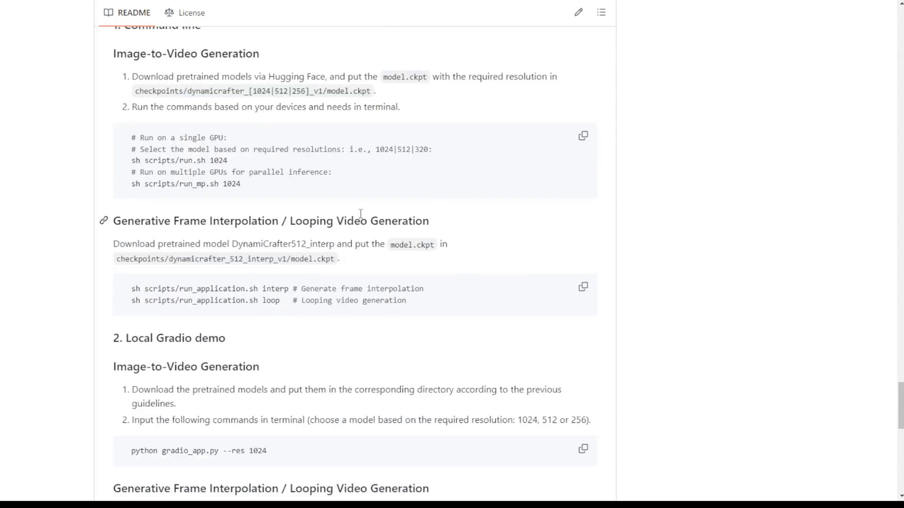
scroll("down", 3)
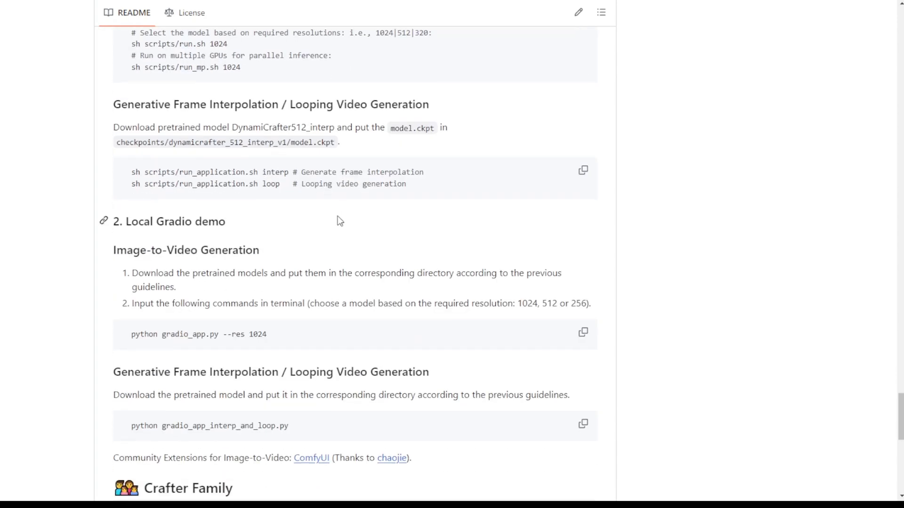
scroll("down", 3)
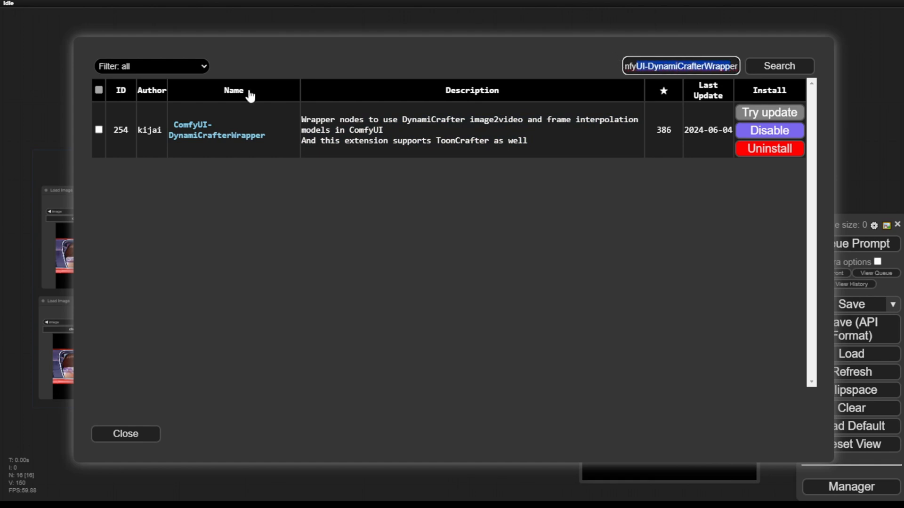
mouse_move(345, 142)
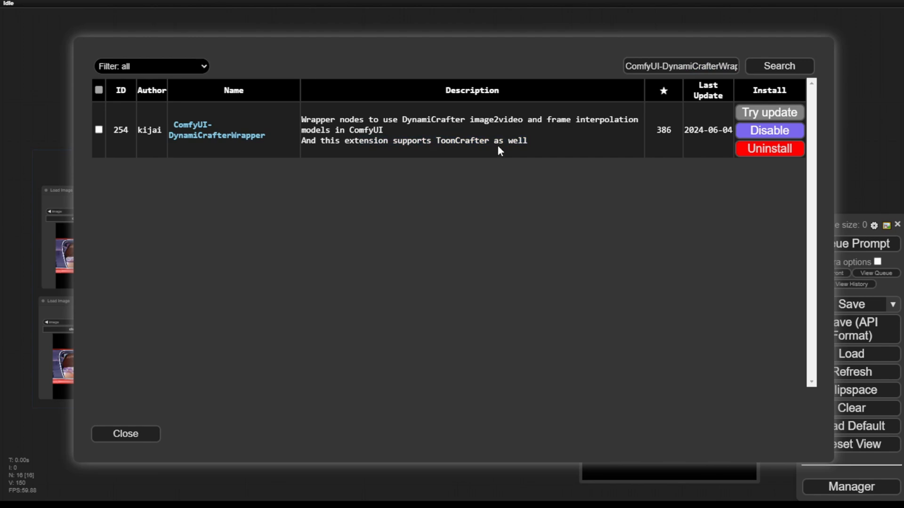
Close the installed ComfyUI-DynamiCrafterWrapper search results, returning to the Manager menu
left_click(125, 433)
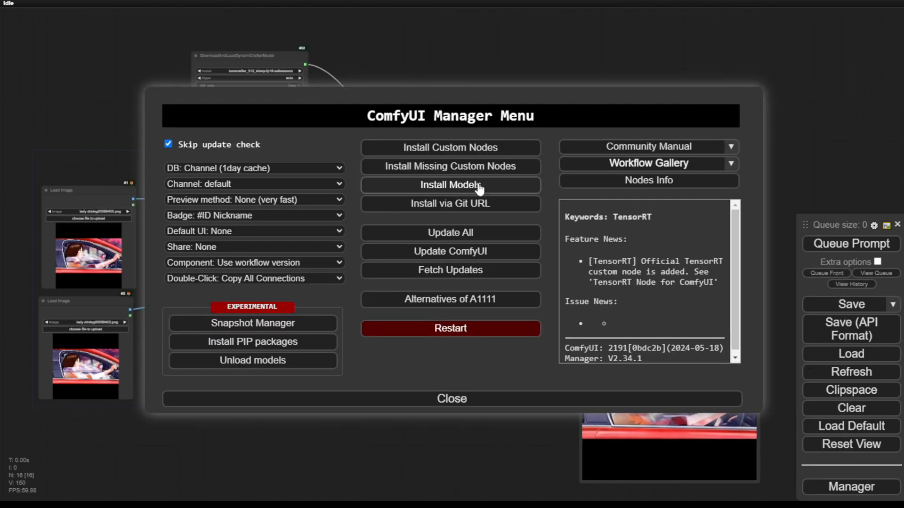
Search Install Models for ToonCrafter and note the tooncrafter_512_interp-fp16.safetensors checkpoint
left_click(450, 186)
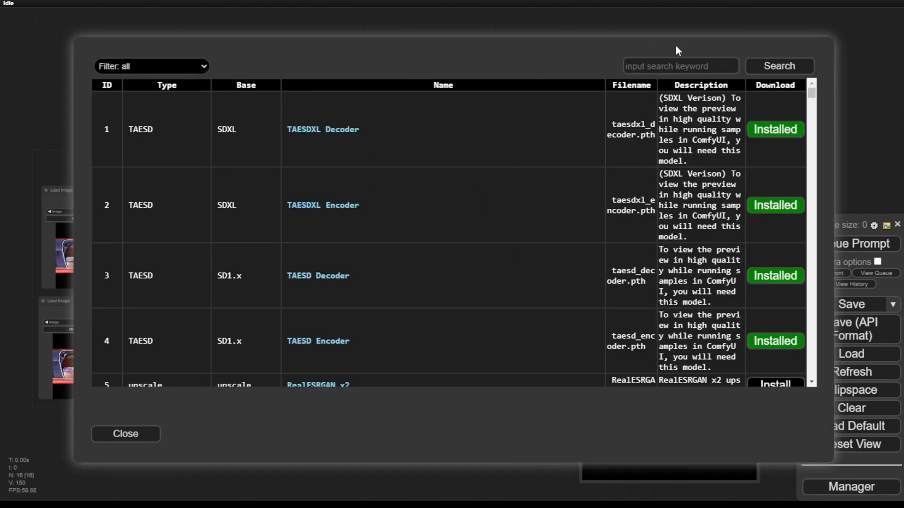
left_click(779, 66)
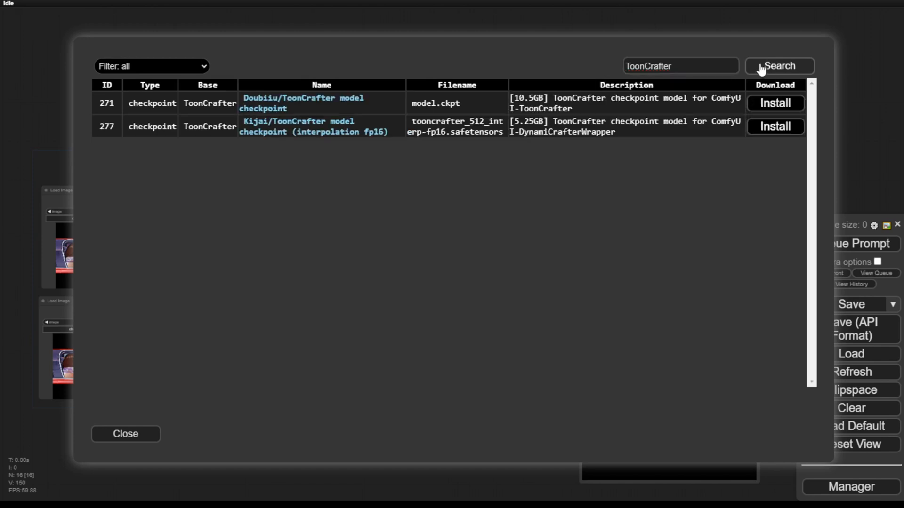
mouse_move(273, 155)
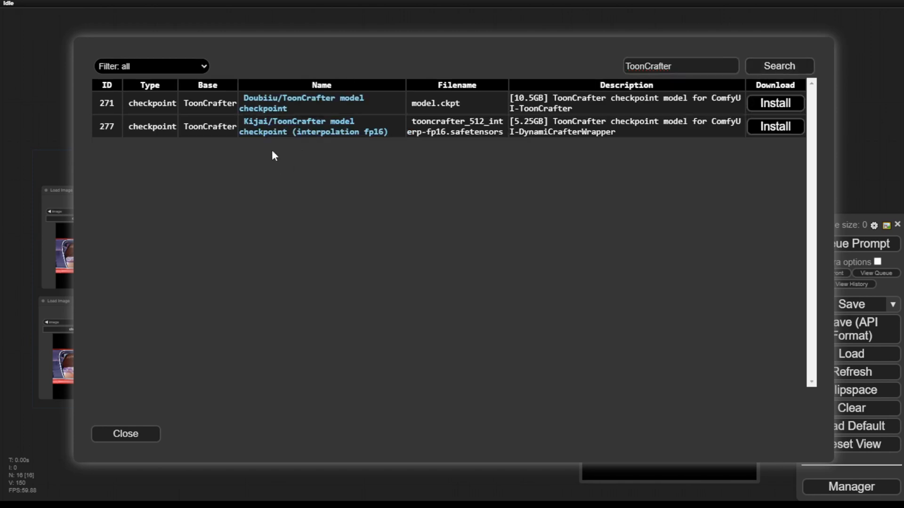
mouse_move(314, 126)
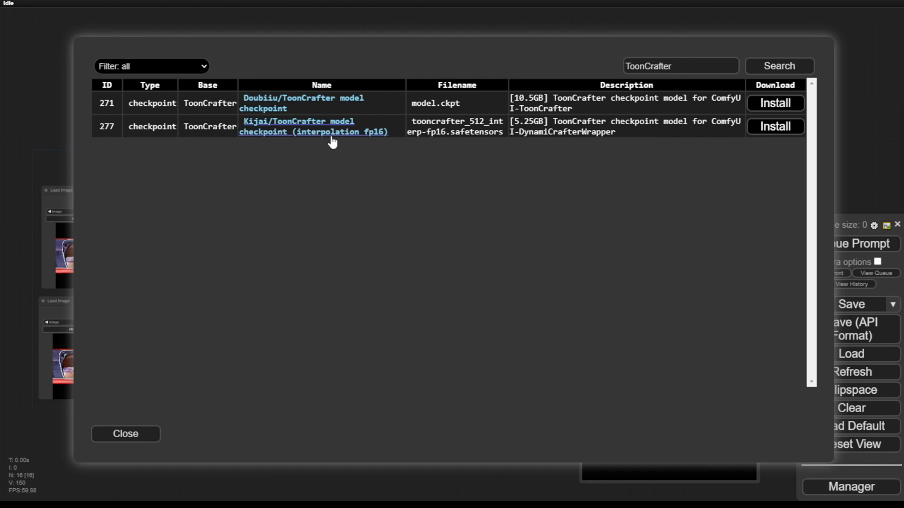
mouse_move(456, 106)
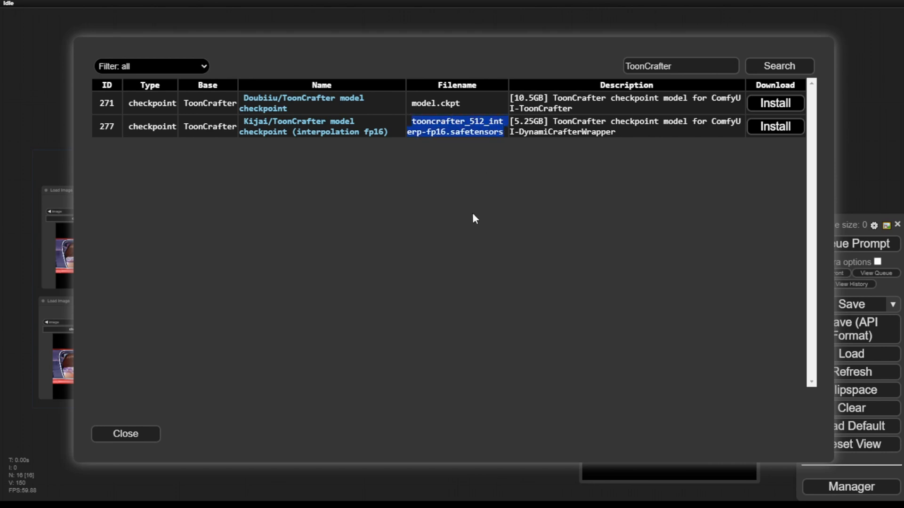
mouse_move(497, 118)
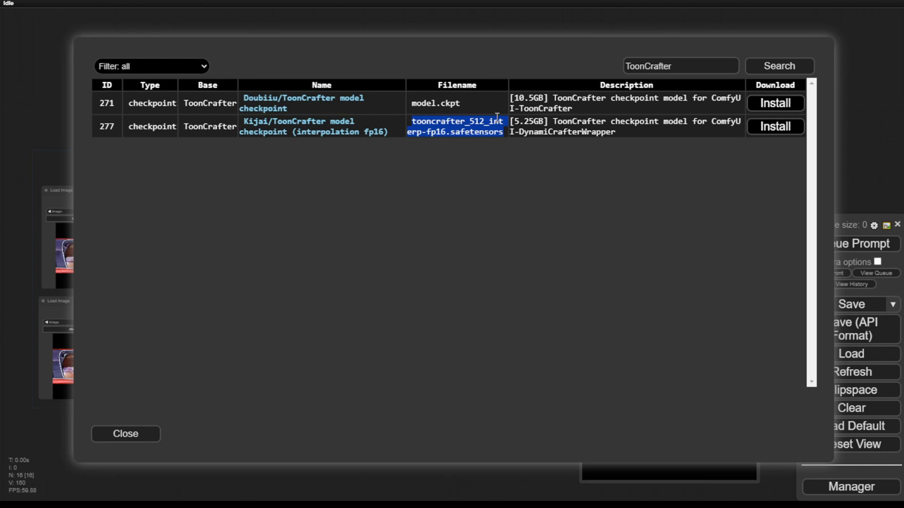
left_click(125, 434)
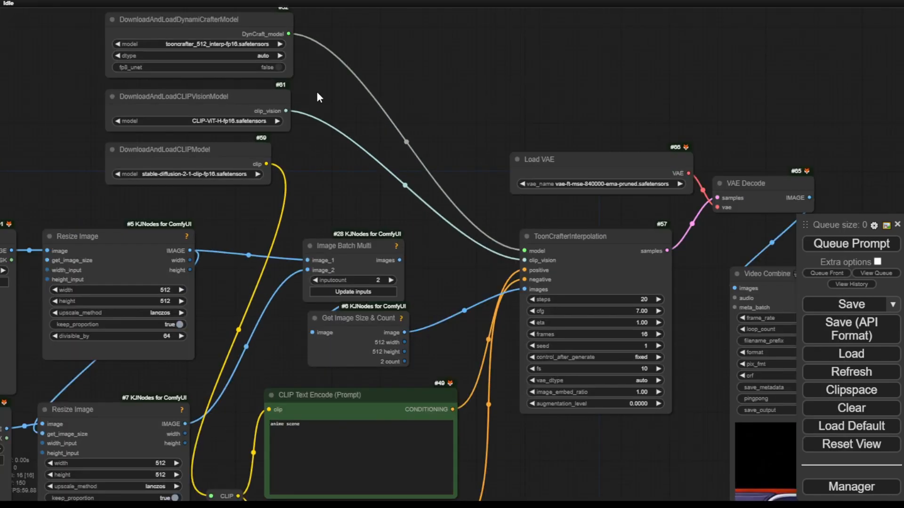
scroll("up", 3)
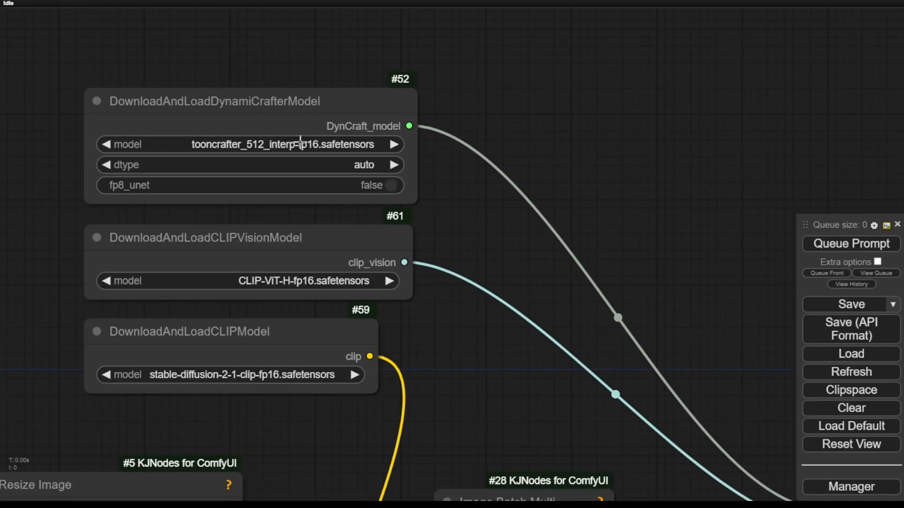
mouse_move(124, 107)
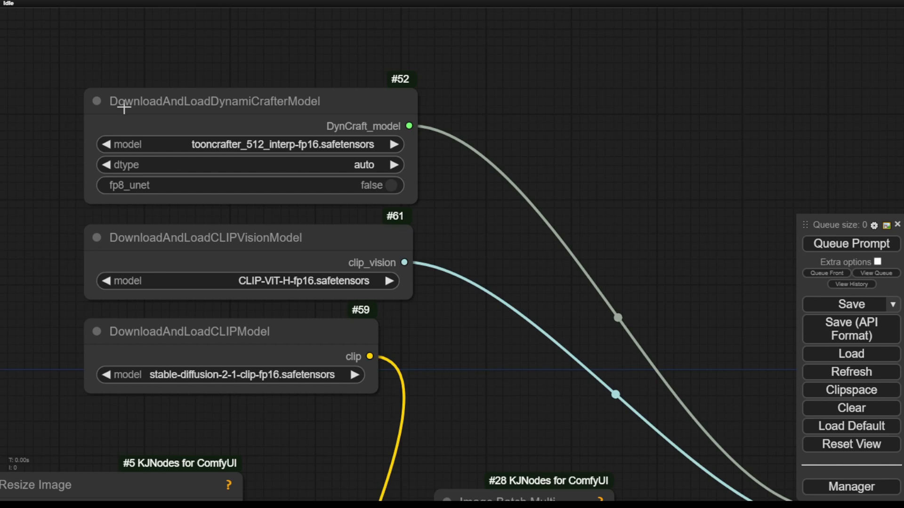
mouse_move(235, 109)
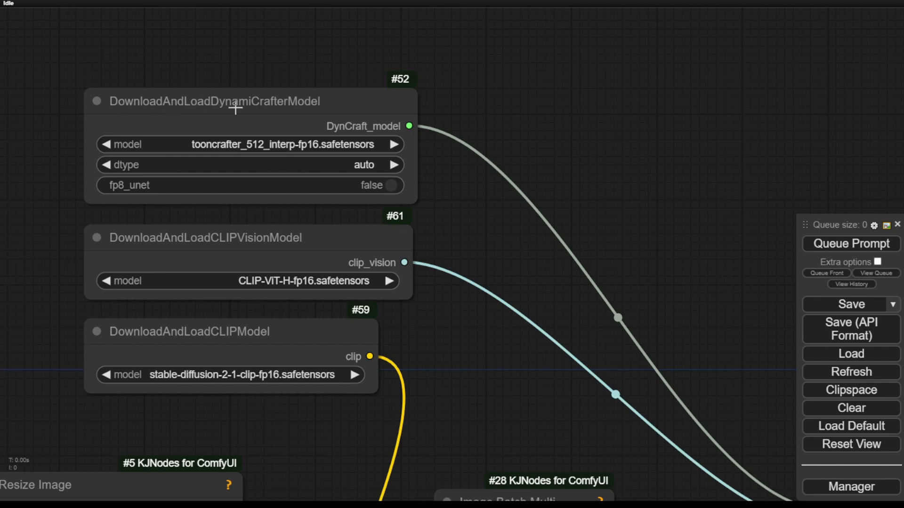
mouse_move(285, 102)
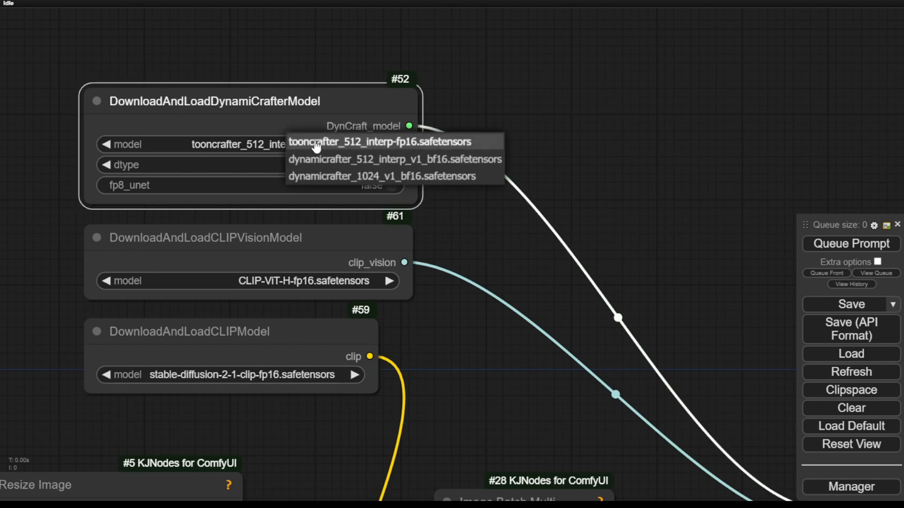
mouse_move(401, 151)
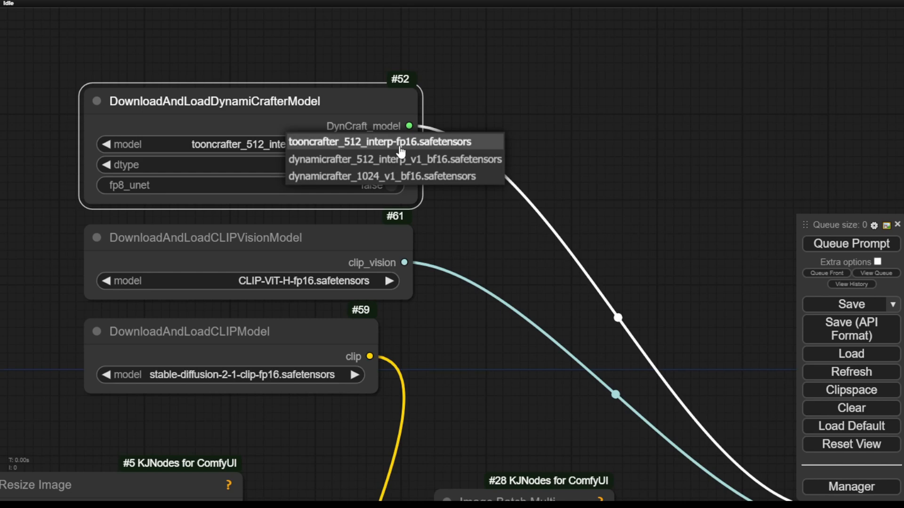
mouse_move(427, 144)
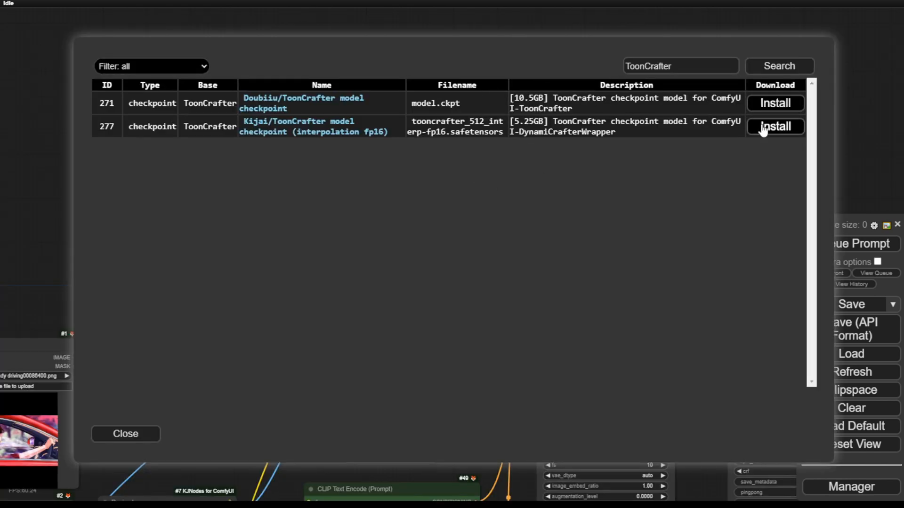
mouse_move(145, 453)
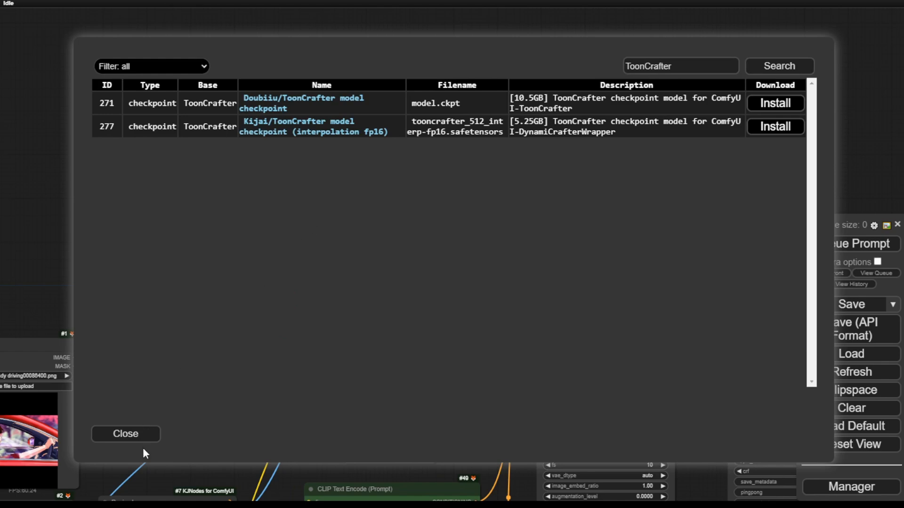
left_click(125, 433)
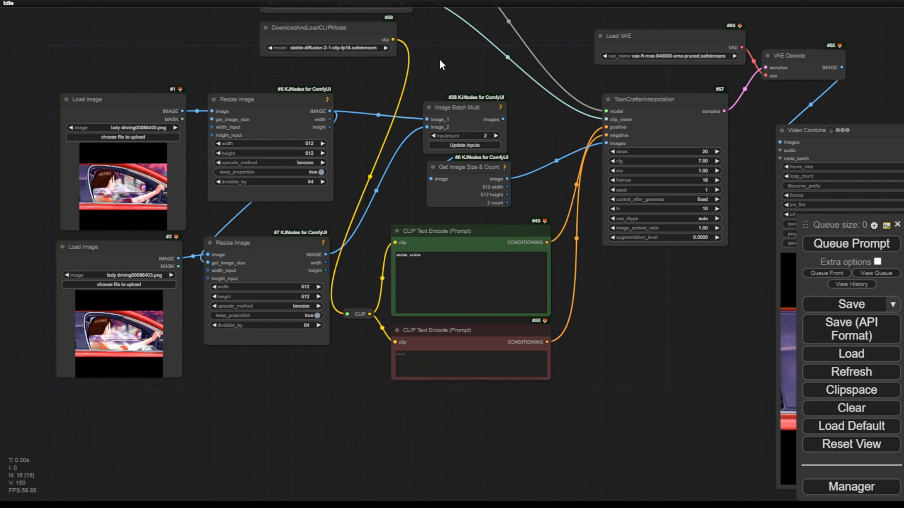
mouse_move(429, 62)
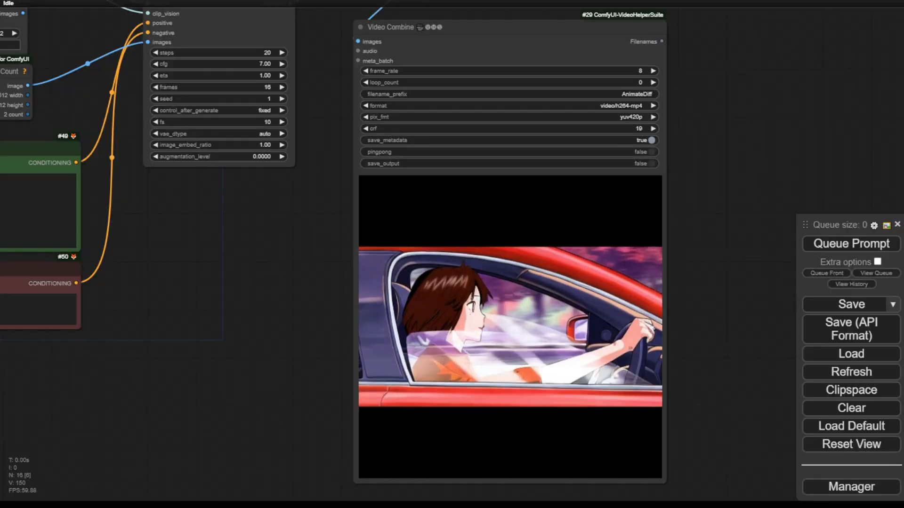
mouse_move(515, 340)
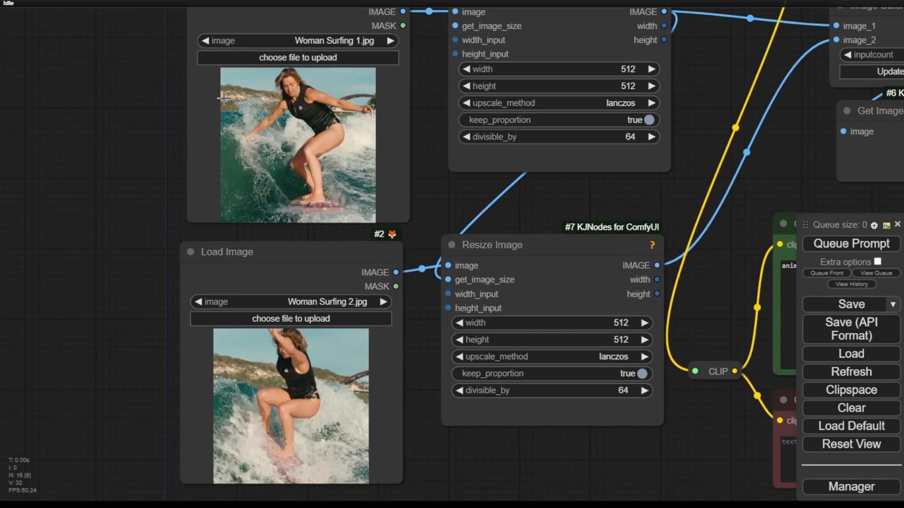
mouse_move(280, 134)
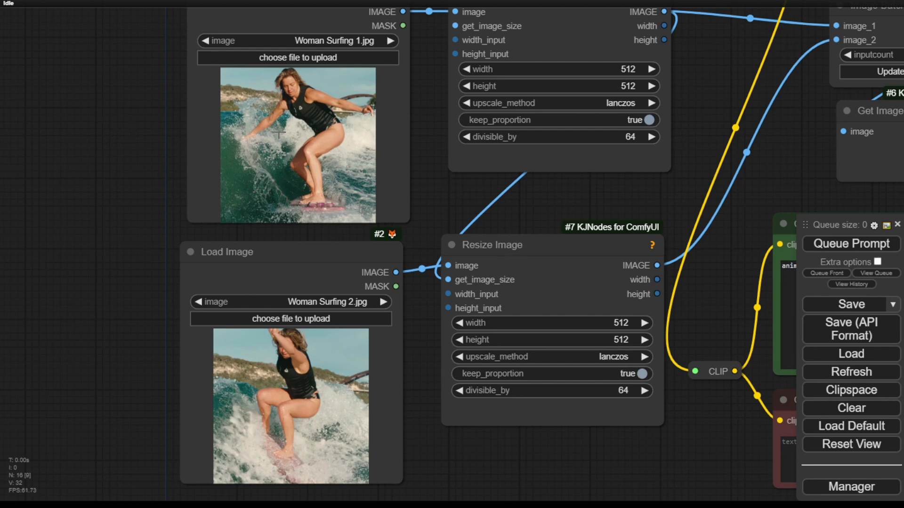
mouse_move(279, 132)
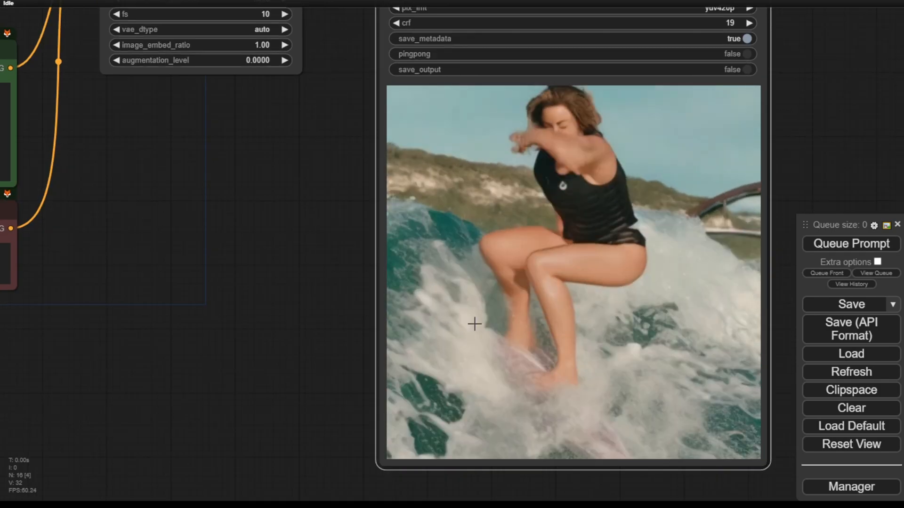
mouse_move(465, 240)
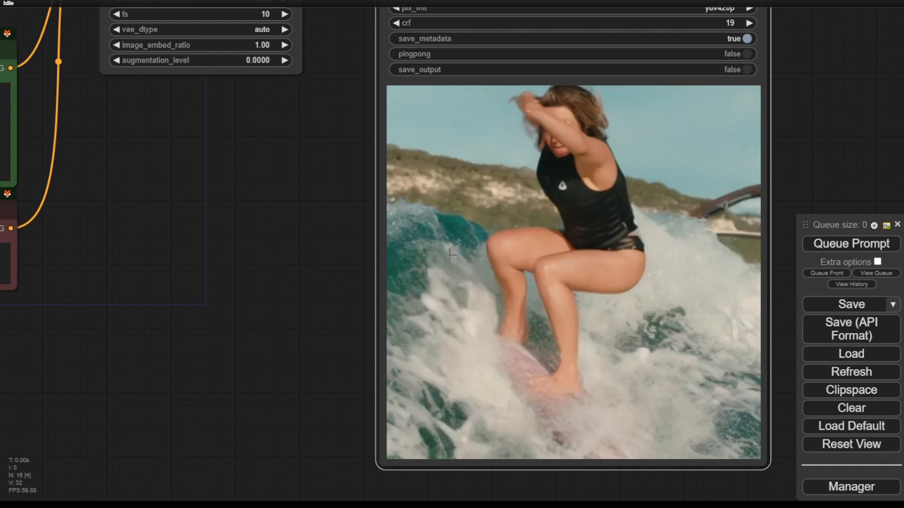
mouse_move(480, 323)
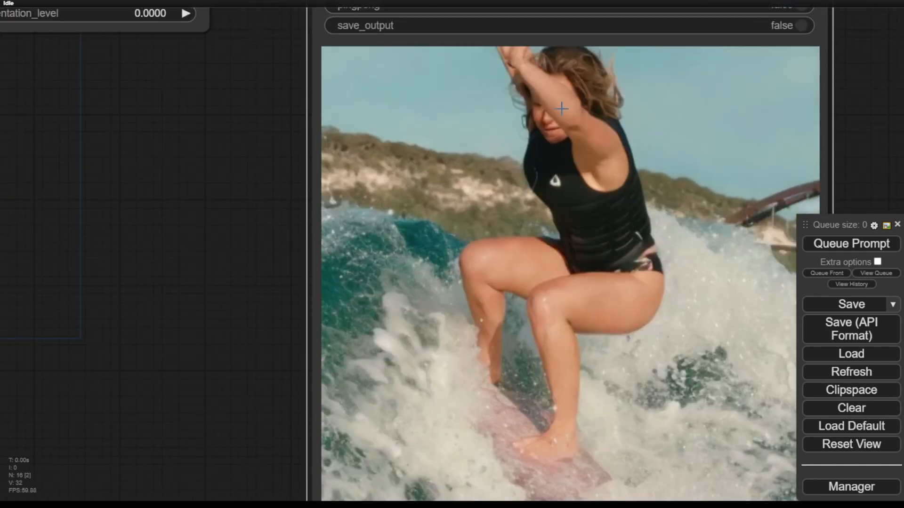
mouse_move(576, 94)
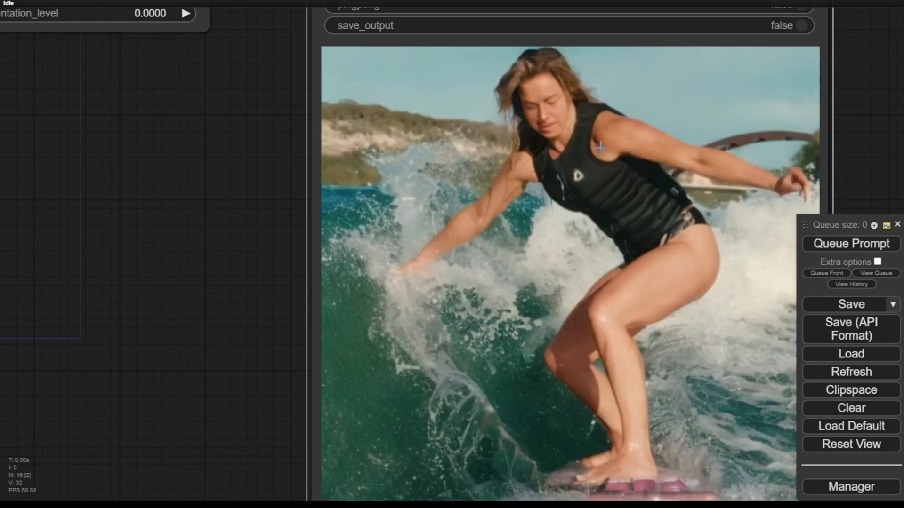
mouse_move(543, 148)
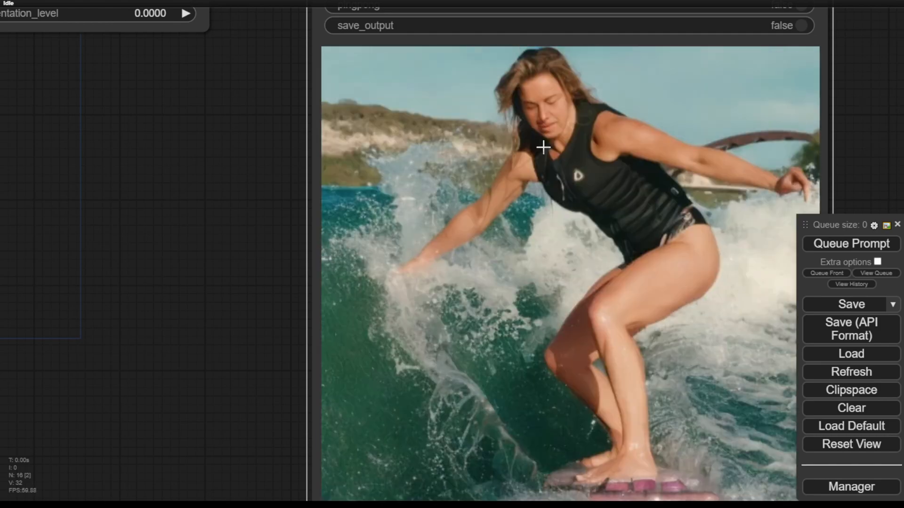
mouse_move(551, 240)
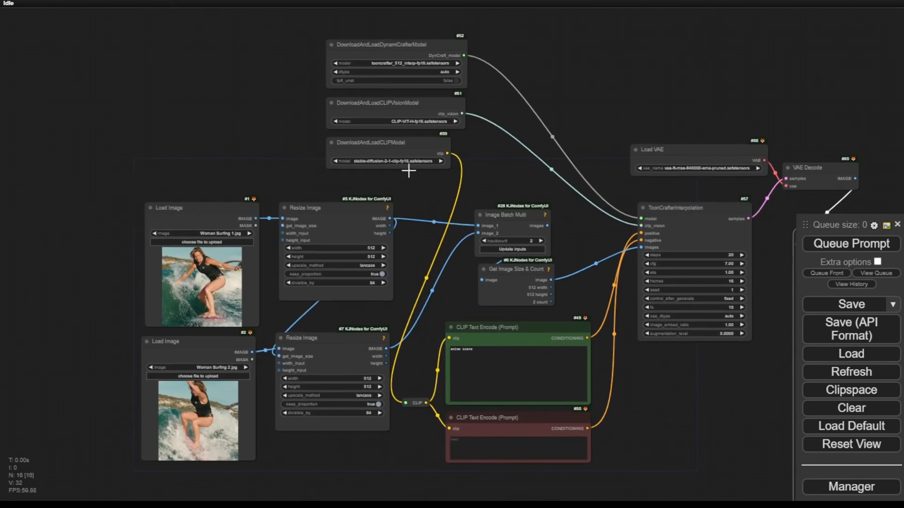
mouse_move(226, 339)
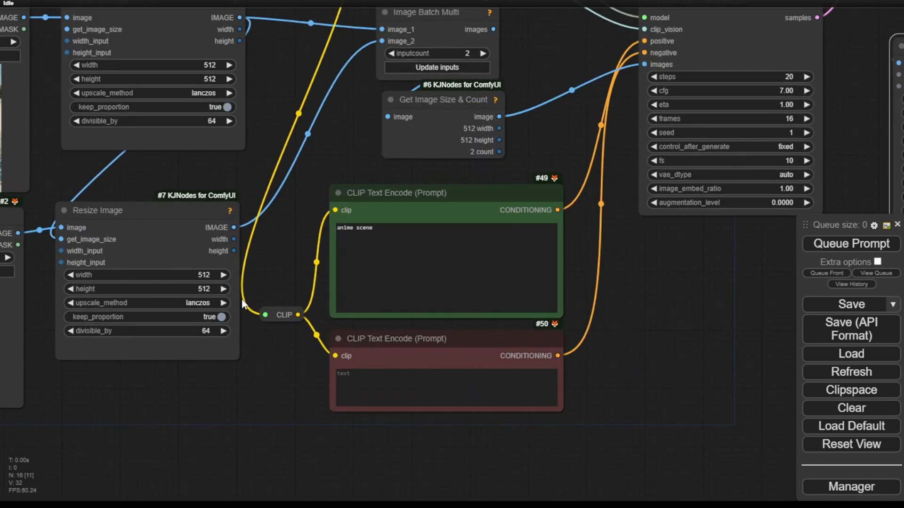
mouse_move(181, 273)
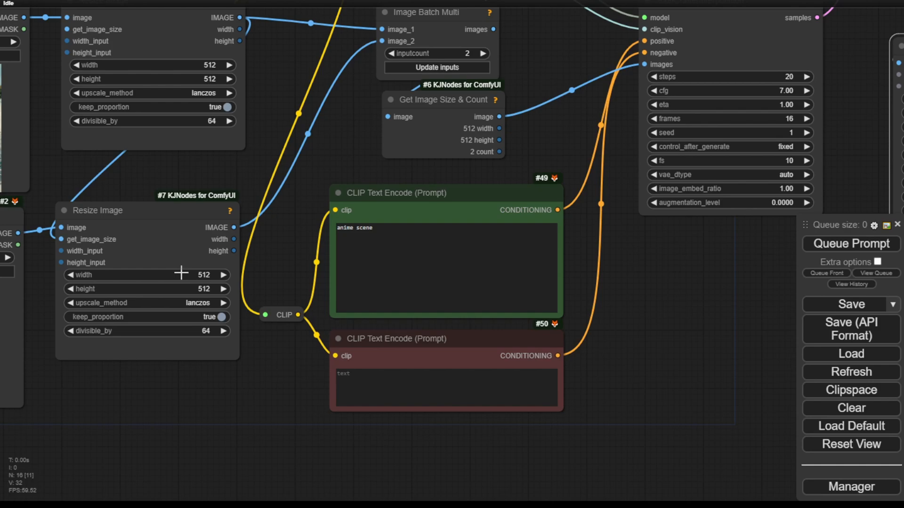
mouse_move(204, 283)
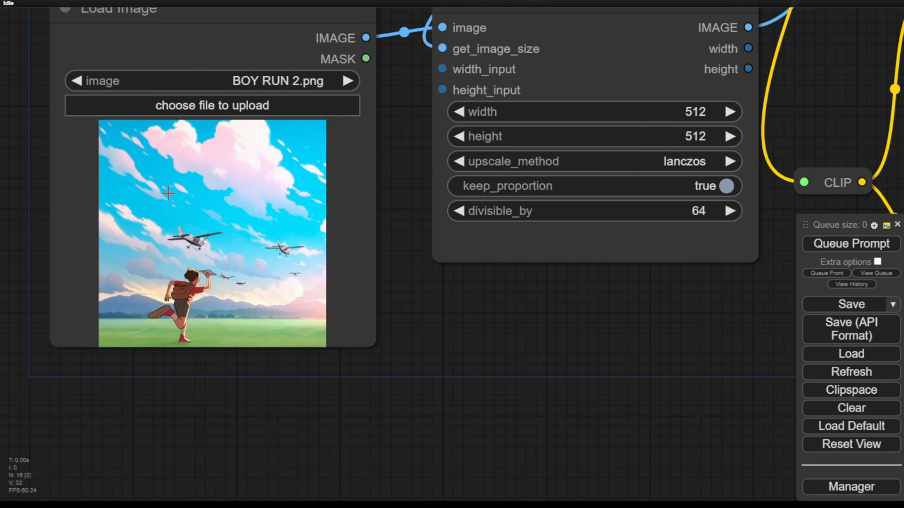
mouse_move(161, 207)
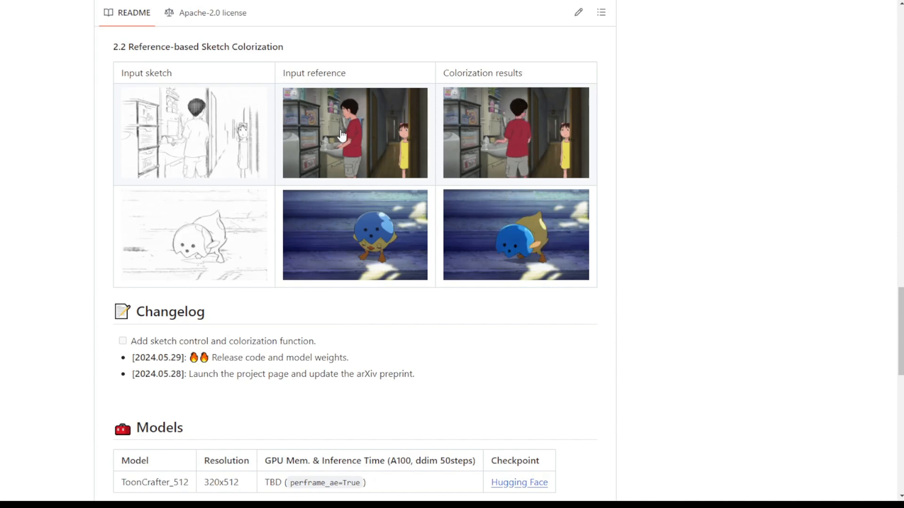
mouse_move(457, 240)
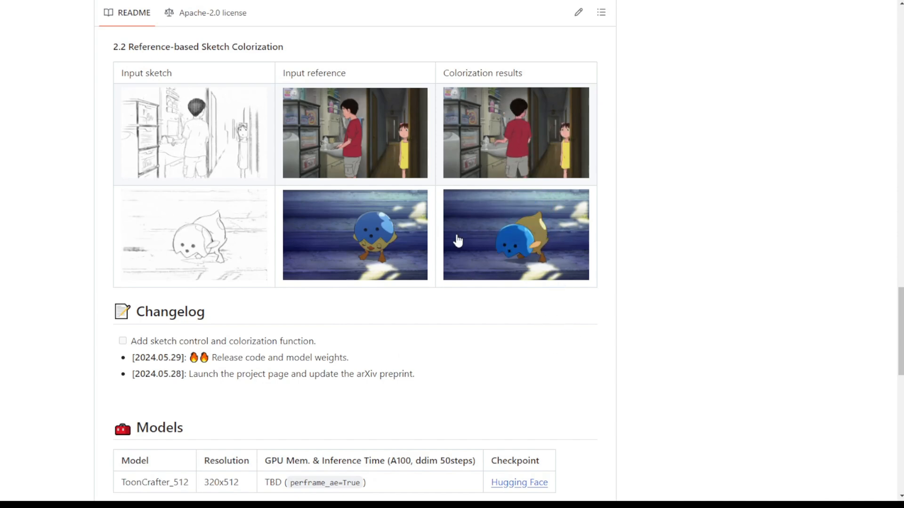
Scroll the ToonCrafter README up to the reference-based Sketch Colorization examples
scroll("up", 3)
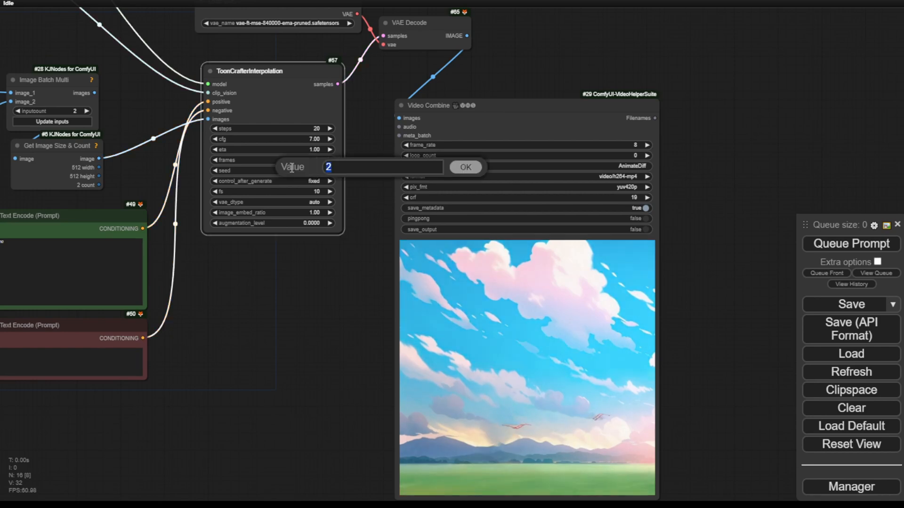
Cancel the ToonCrafterInterpolation value prompt and queue the boy-running pair for a sky-scene animation
left_click(464, 167)
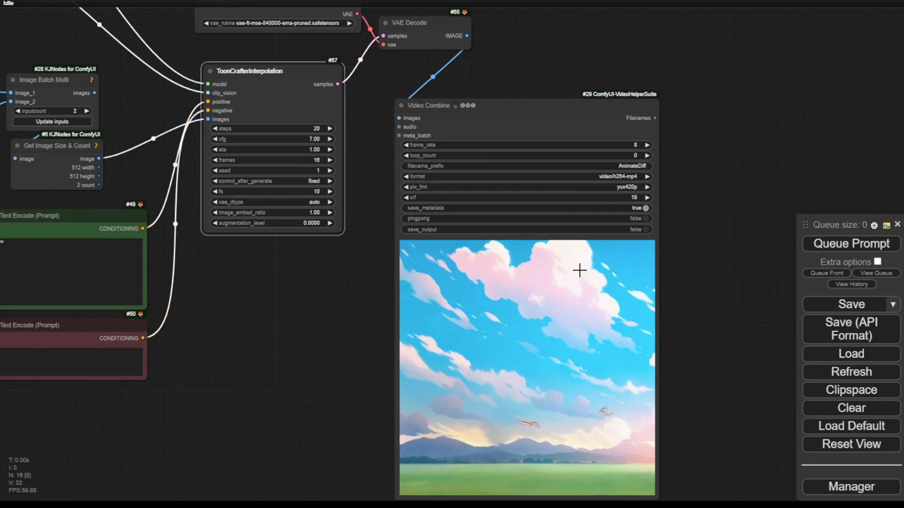
left_click(849, 243)
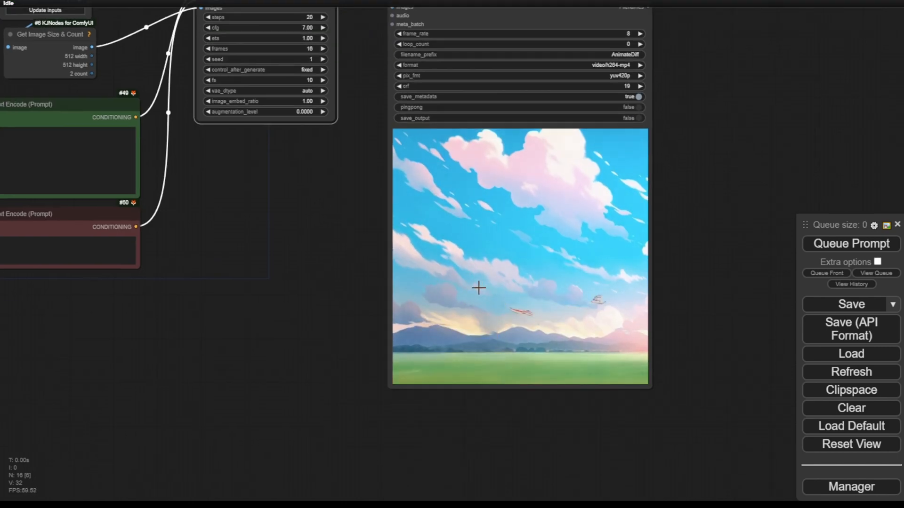
mouse_move(489, 334)
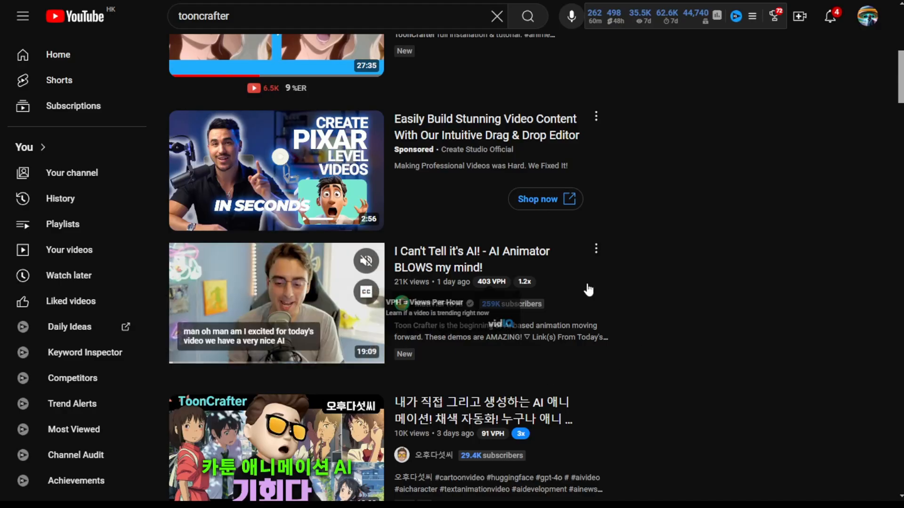
Scroll through the YouTube search results for toonCrafter animation videos
scroll("up", 3)
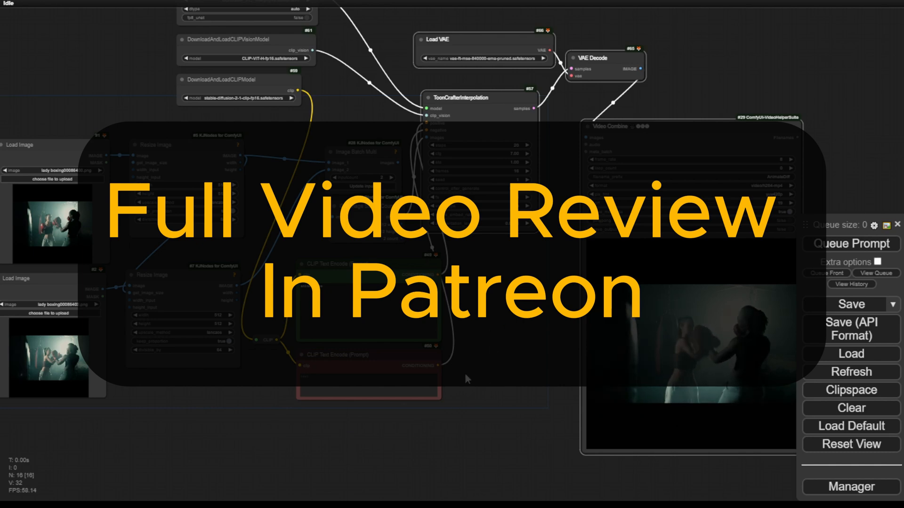
mouse_move(315, 444)
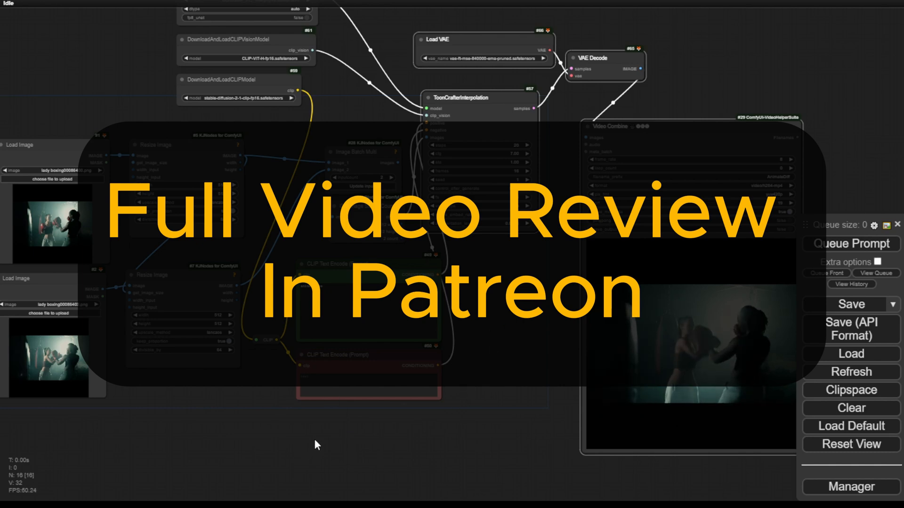